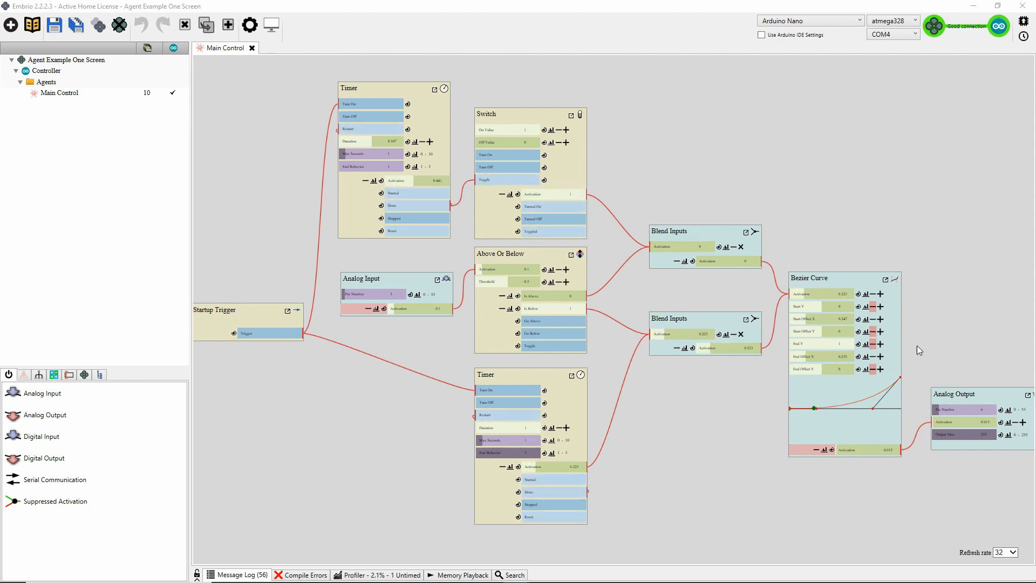
mouse_move(305, 392)
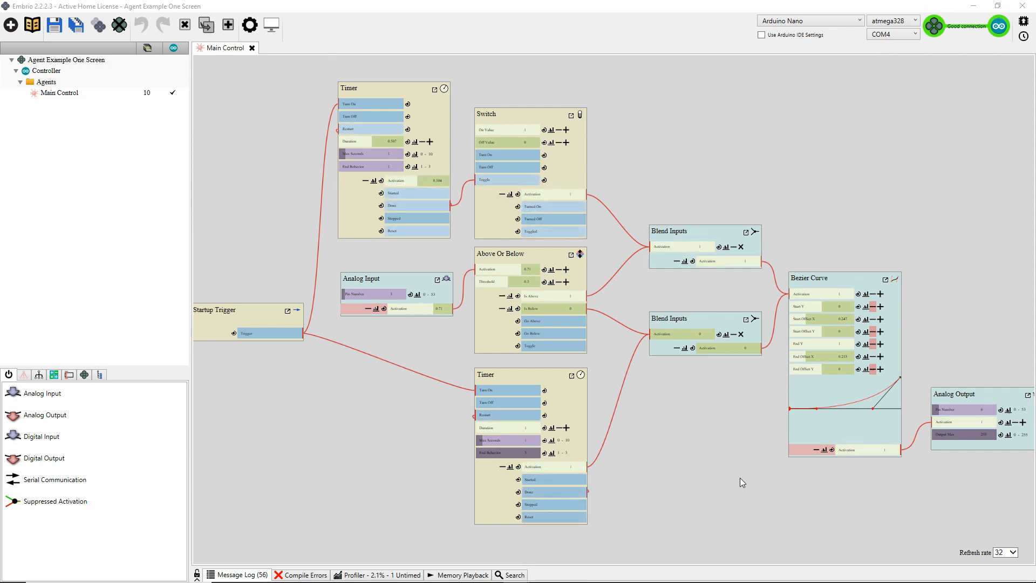
- Bring up the New (+) menu listing items that can be created
click(32, 25)
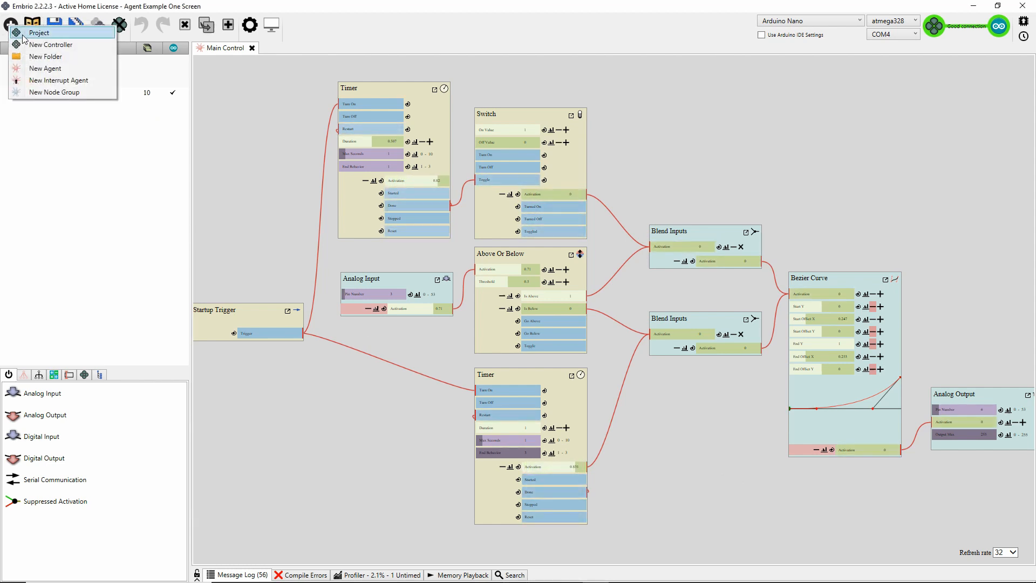
- Create project 'Agent Example Video' with Arduino Nano as the hardware target
click(38, 34)
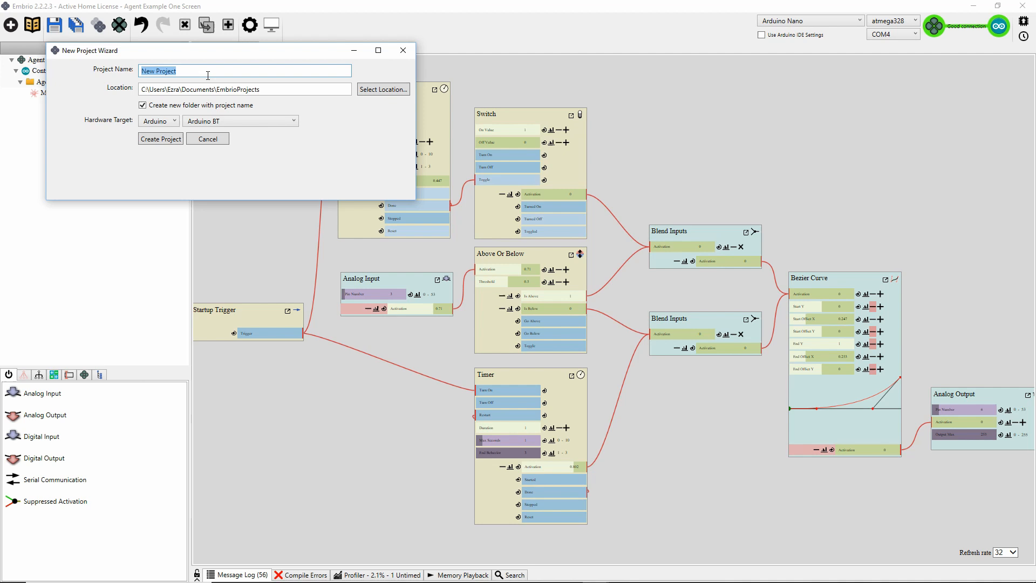
text(Agent Example)
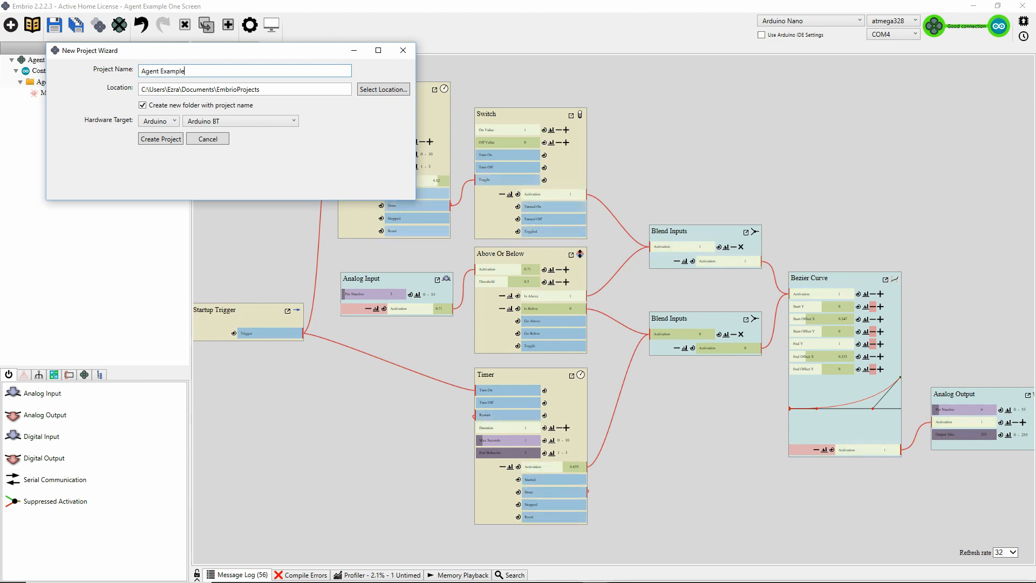
click(240, 120)
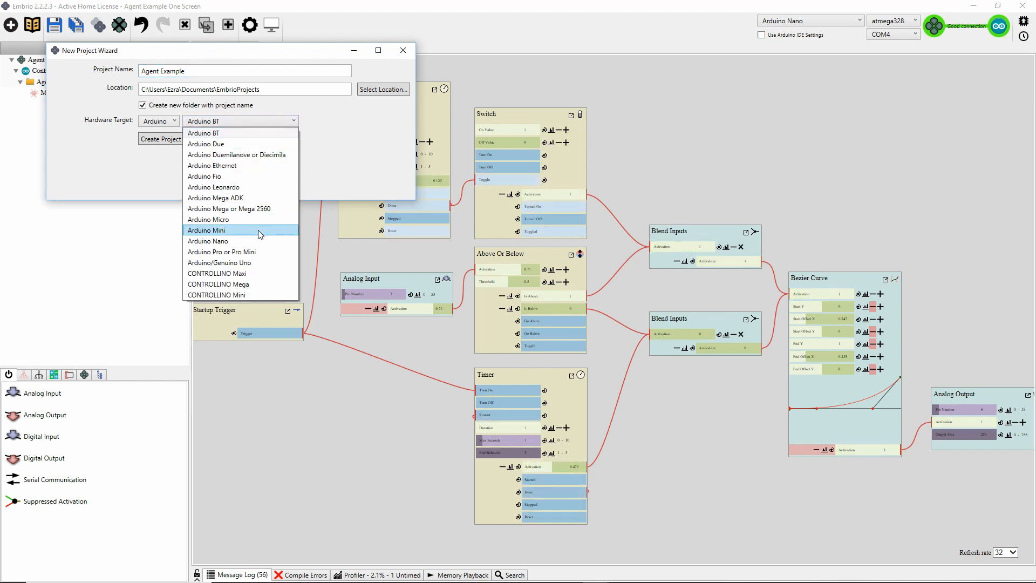
click(209, 241)
text( Video)
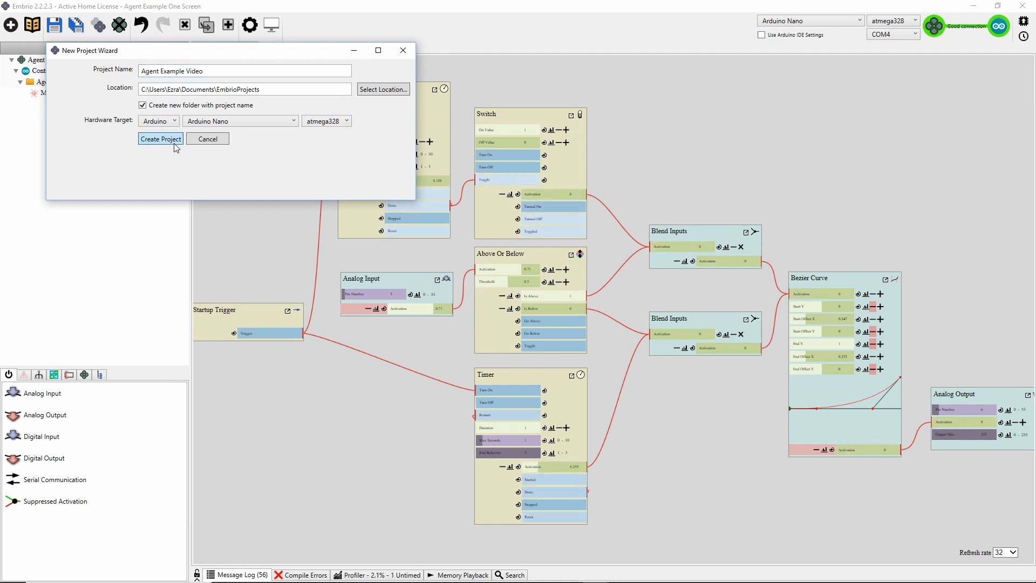
click(159, 139)
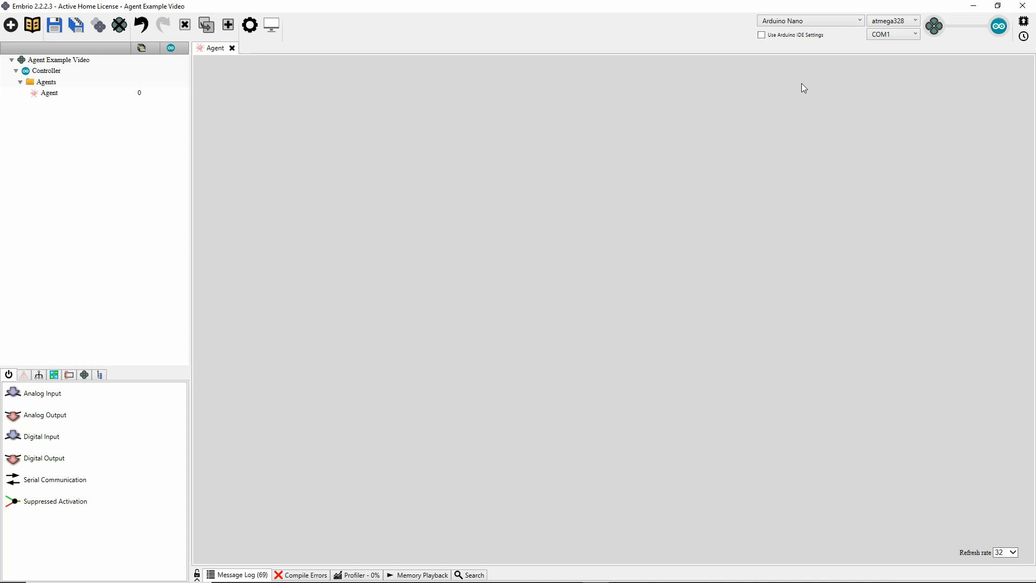
- Add an IO folder under Agents and name its new agent LED
click(893, 34)
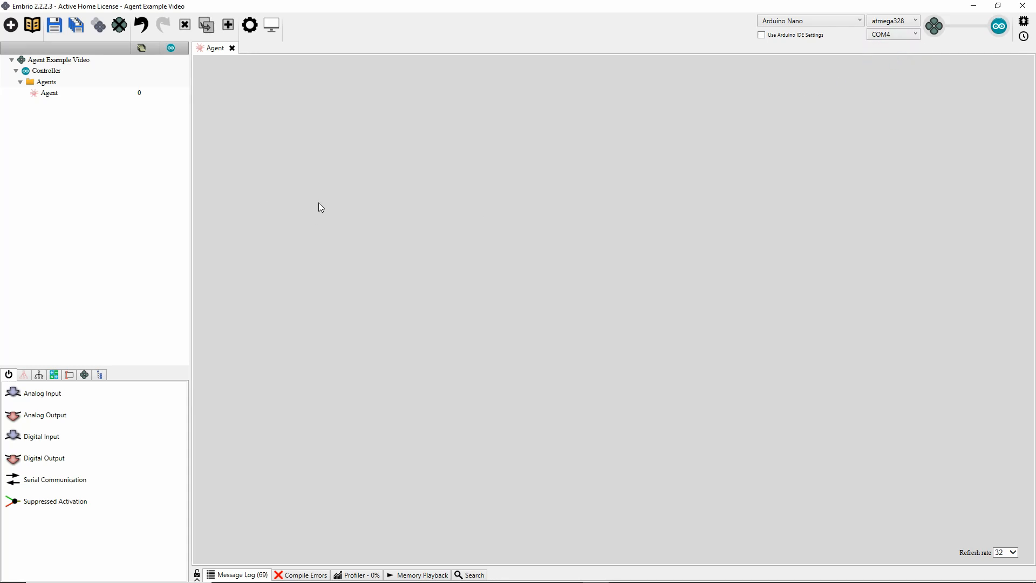
mouse_move(493, 266)
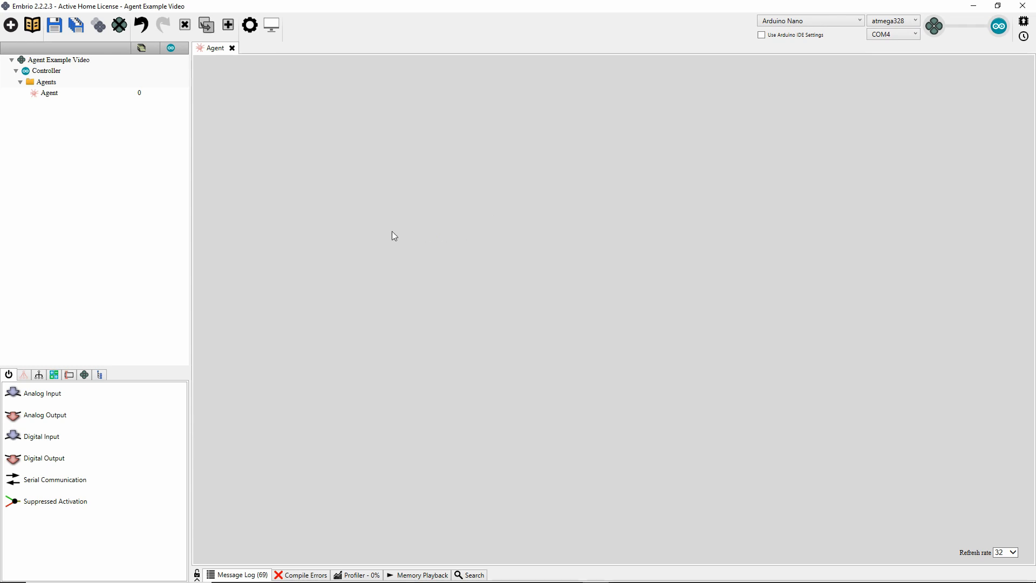
click(46, 81)
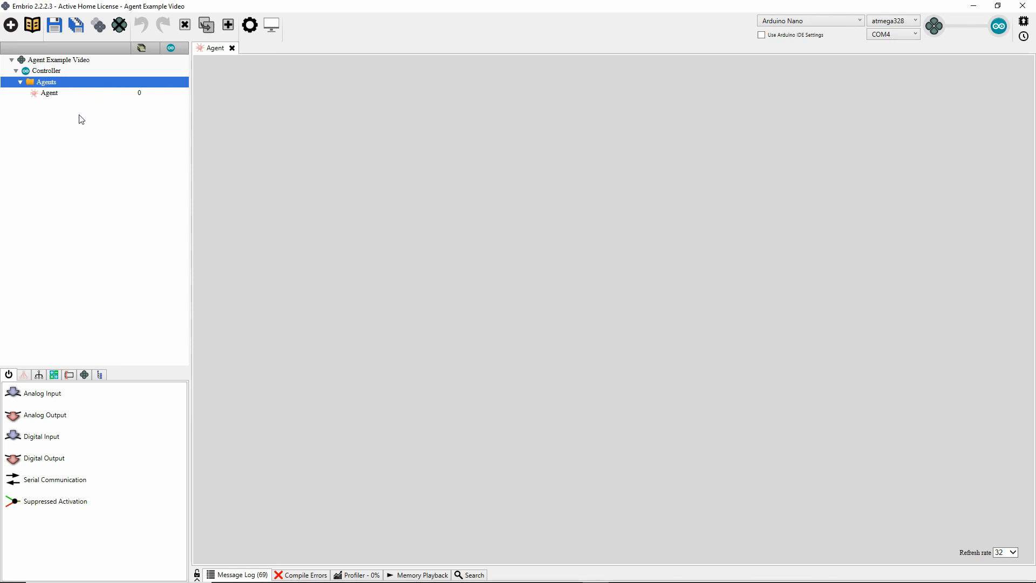
right_click(46, 81)
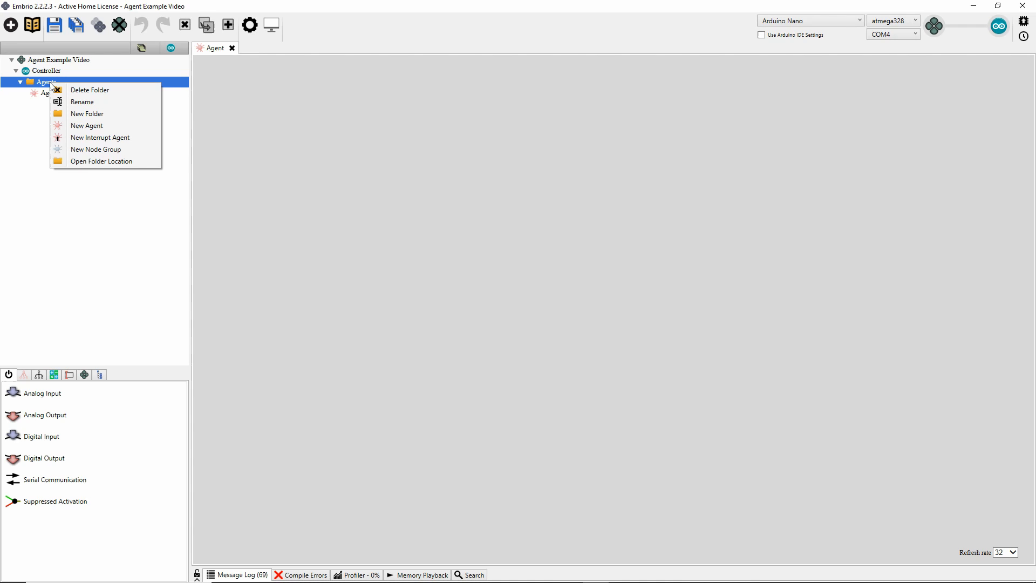
click(87, 113)
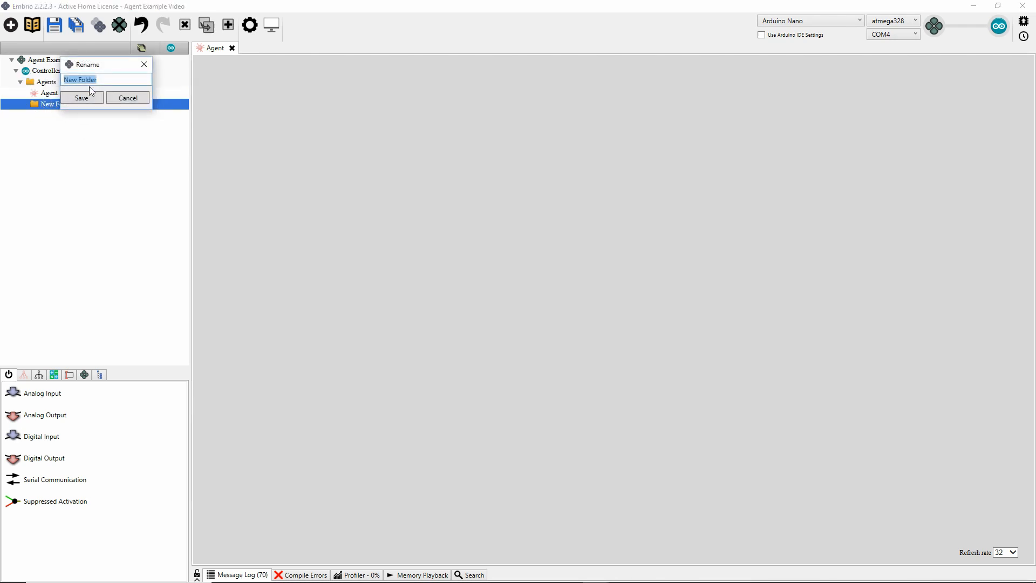
click(81, 98)
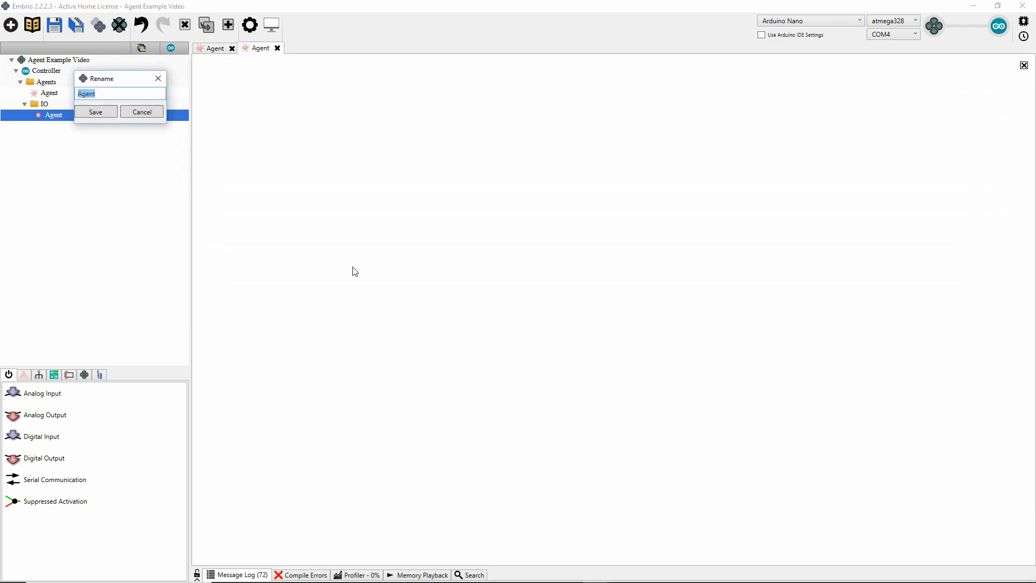
text(LE)
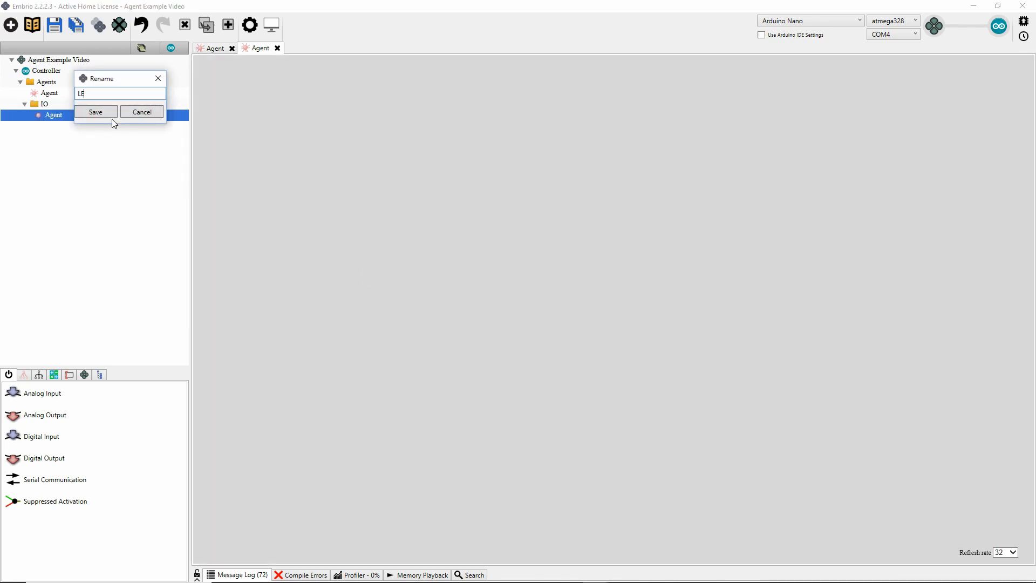
click(95, 111)
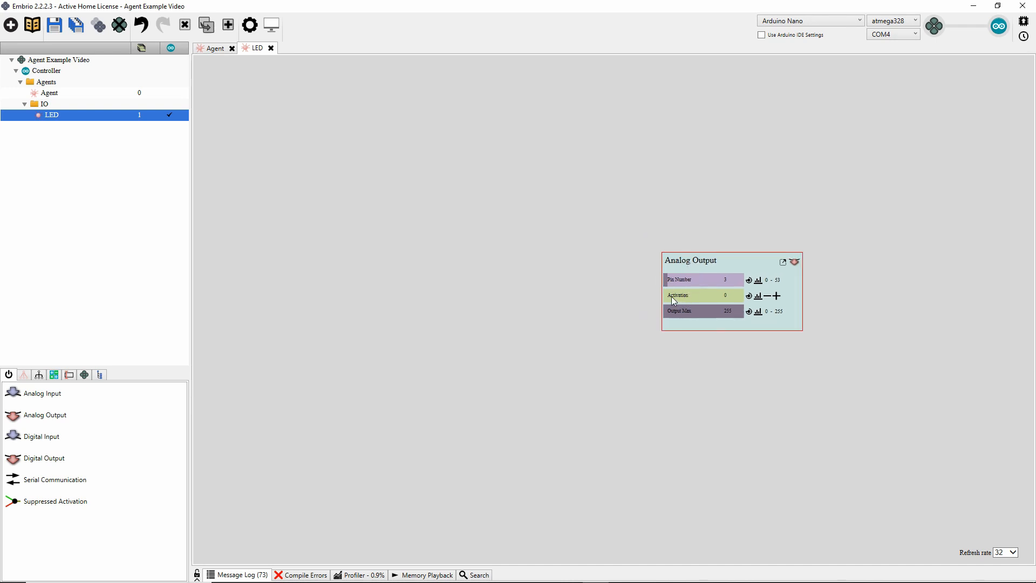
mouse_move(669, 302)
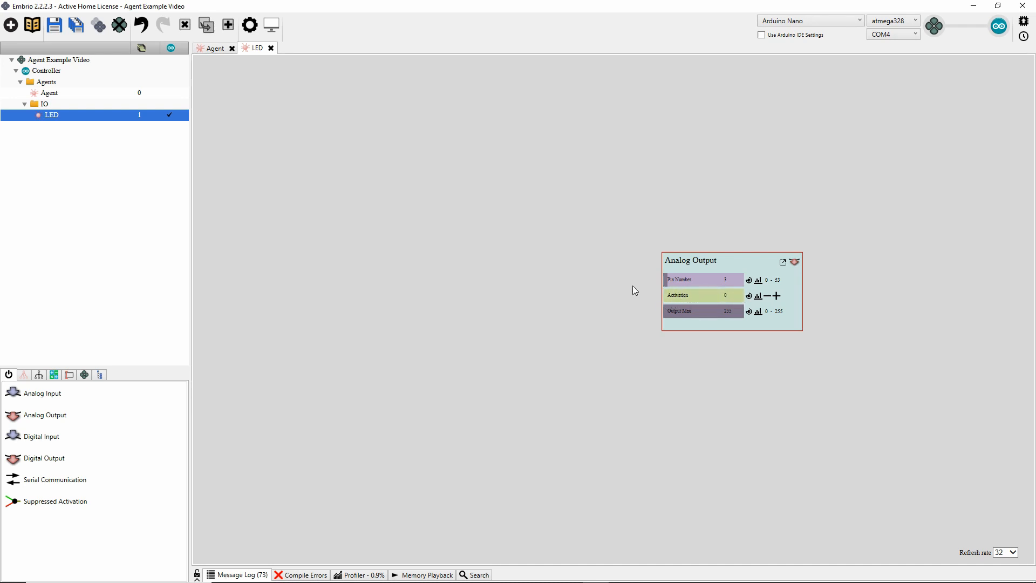
- Place an Analog Output and a Bezier Curve in LED, wiring curve output to Activation
click(39, 374)
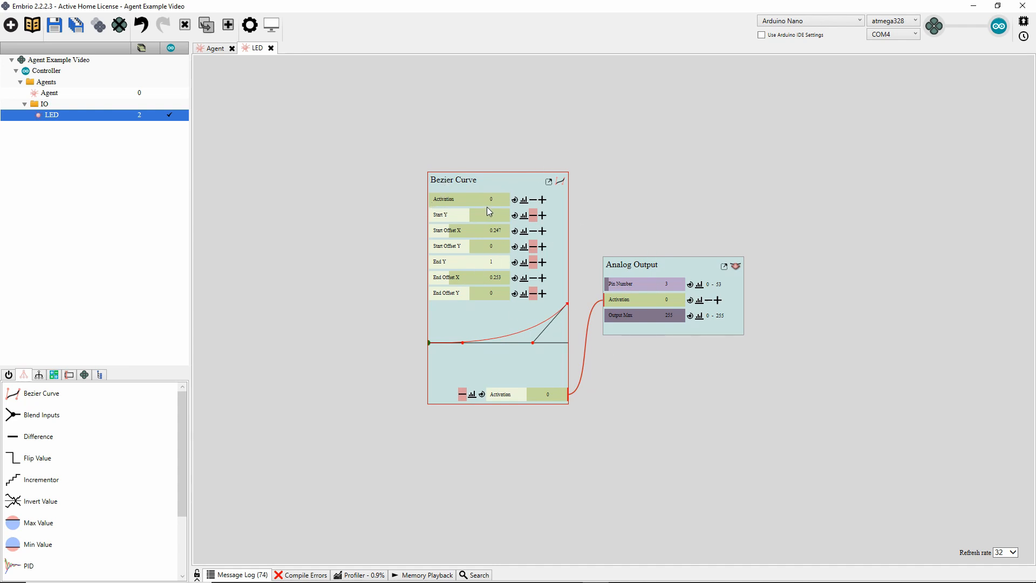
mouse_move(456, 263)
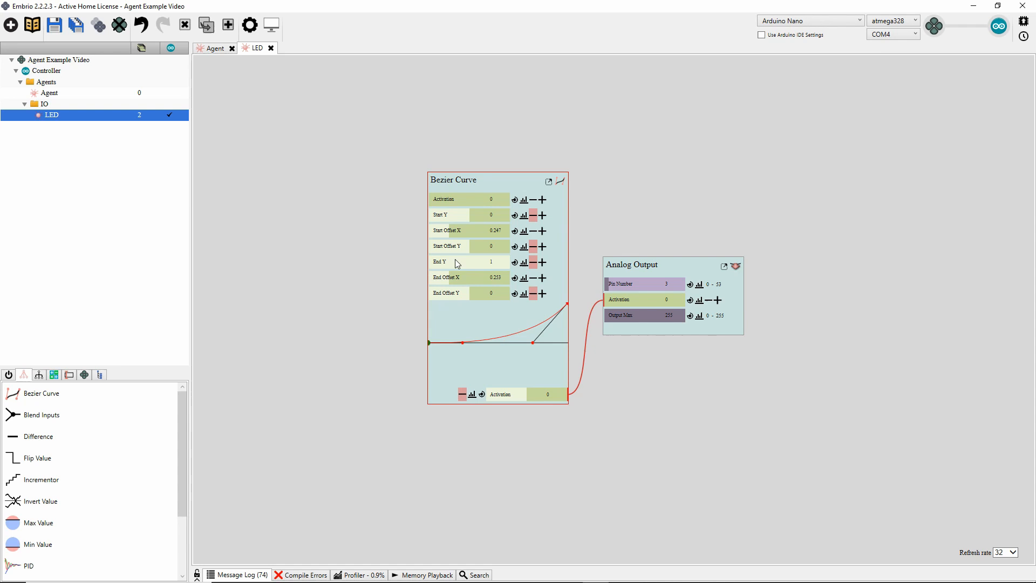
mouse_move(681, 415)
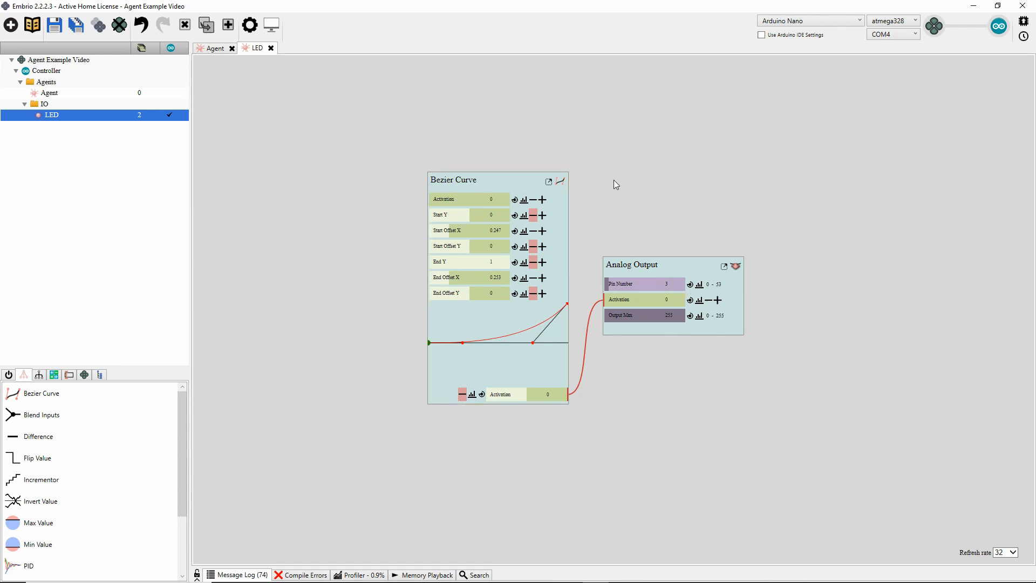
mouse_move(659, 210)
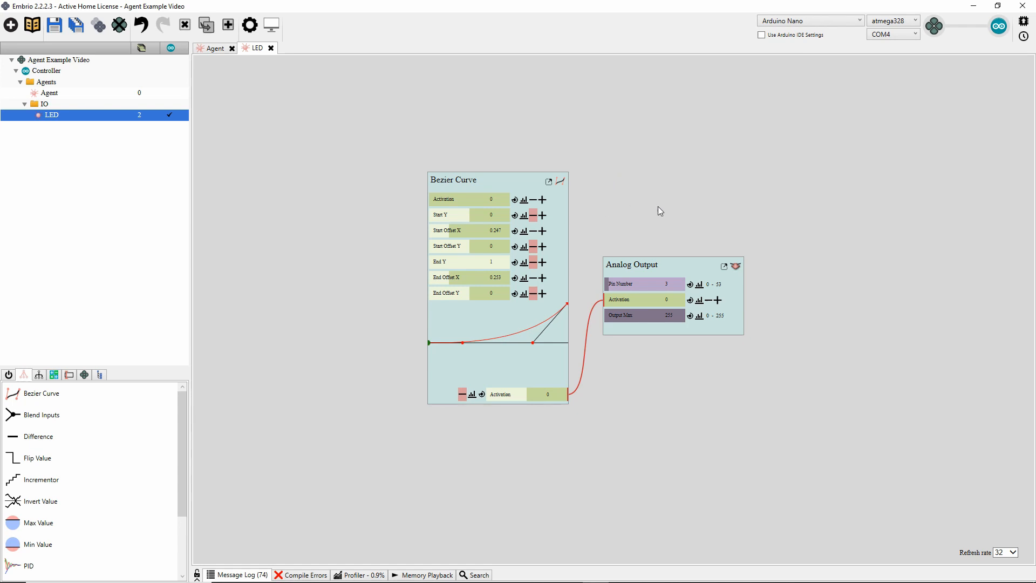
mouse_move(608, 425)
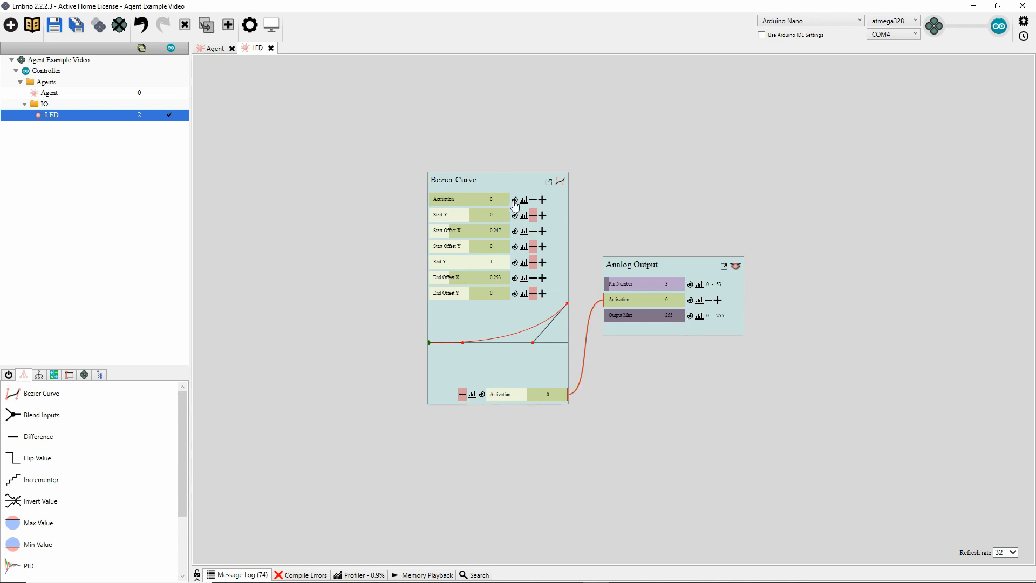
mouse_move(514, 208)
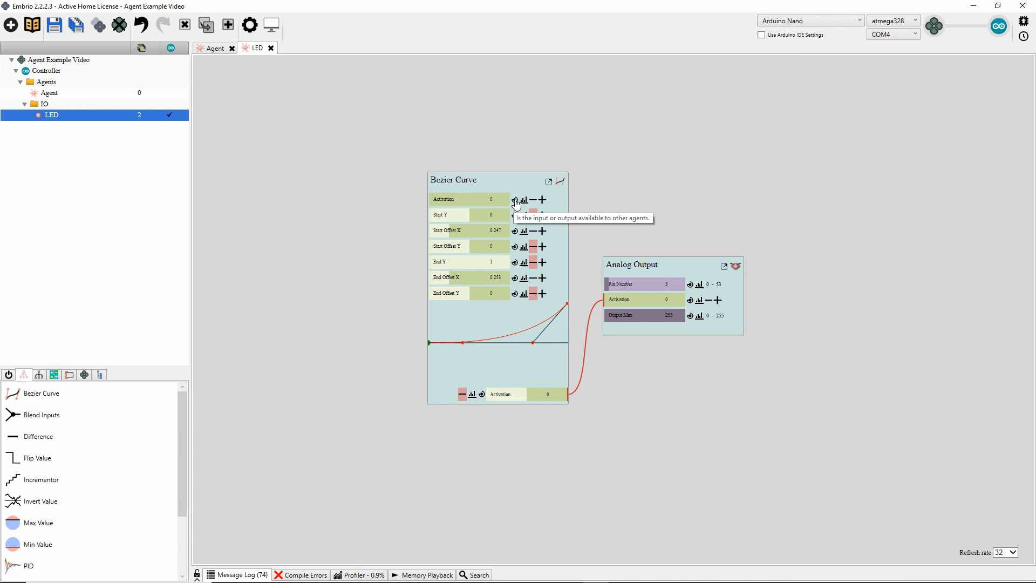
mouse_move(560, 201)
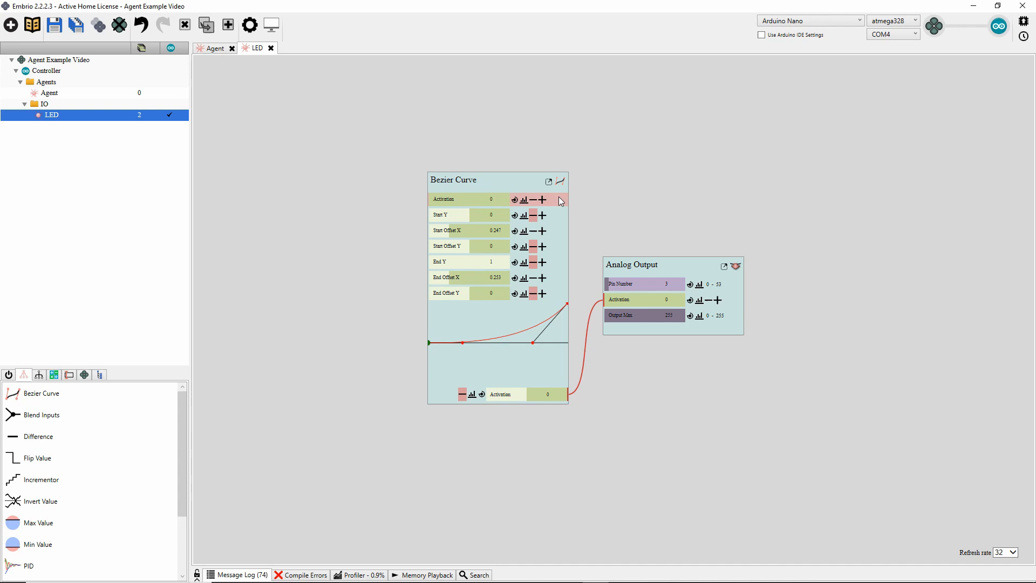
mouse_move(587, 214)
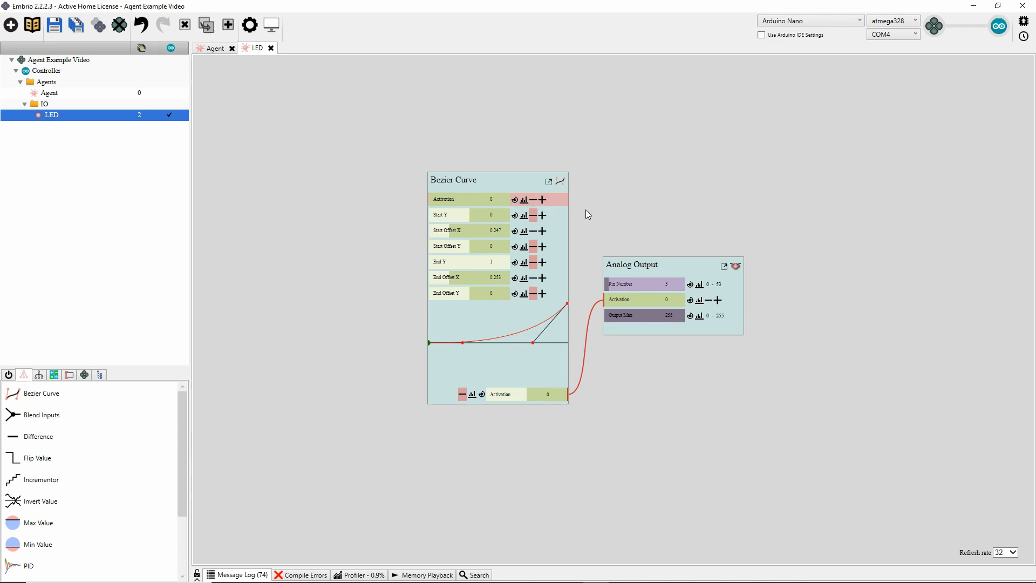
mouse_move(465, 294)
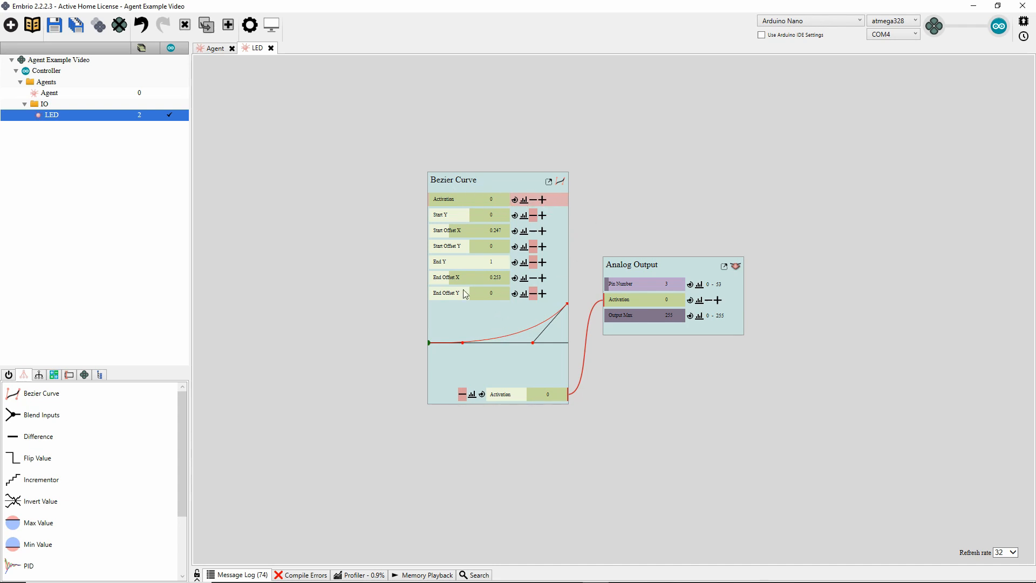
- Expose the Bezier Curve's Activation input and select the empty main agent
click(49, 93)
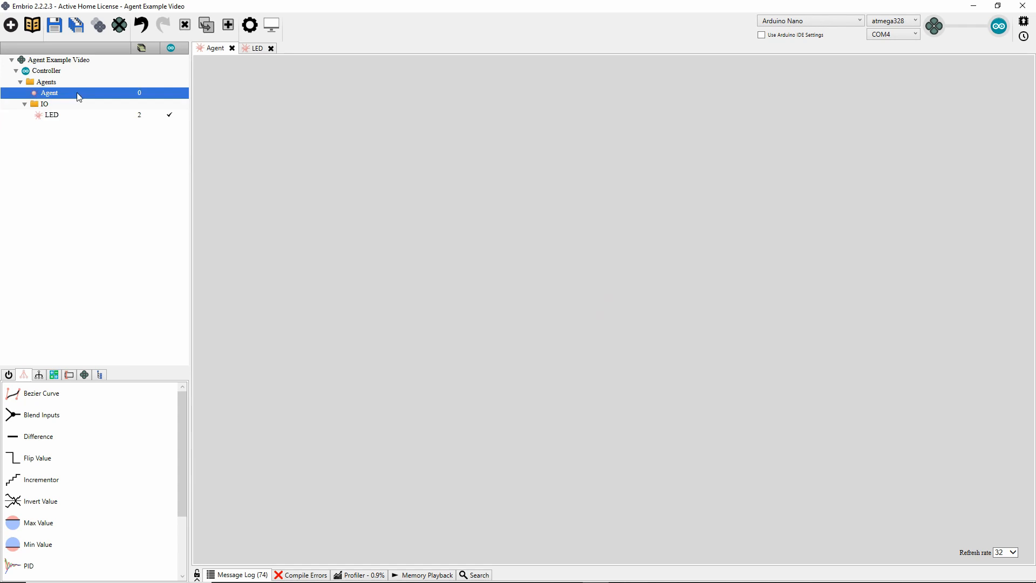
- Rename the agent to Main Control and drop the LED agent onto its canvas
right_click(48, 93)
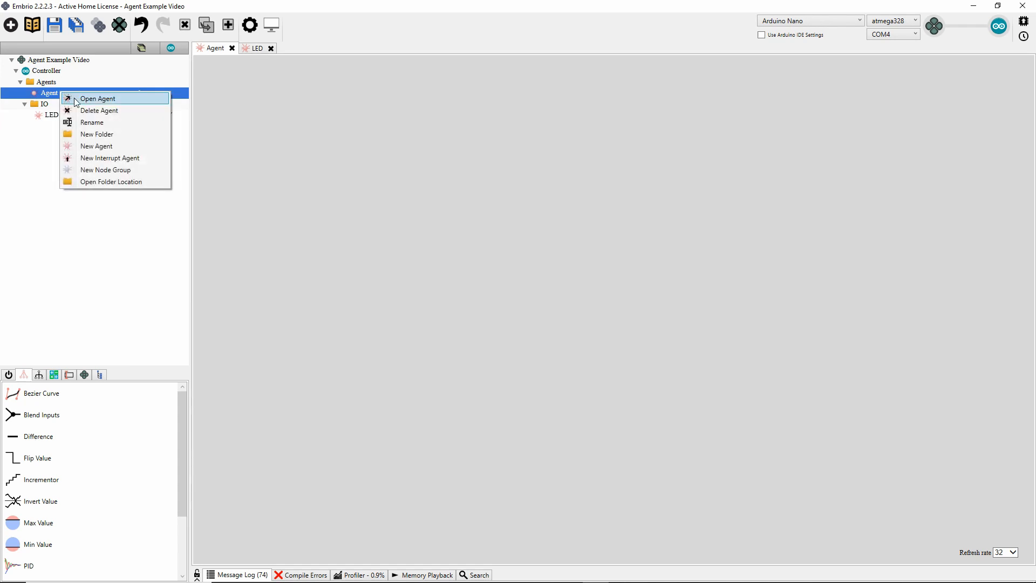
click(92, 122)
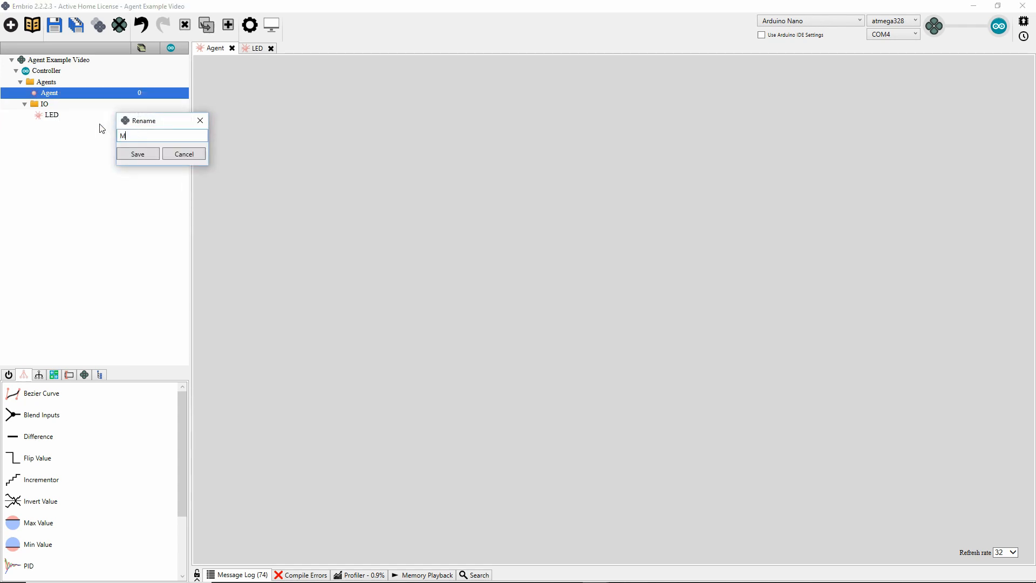
click(138, 153)
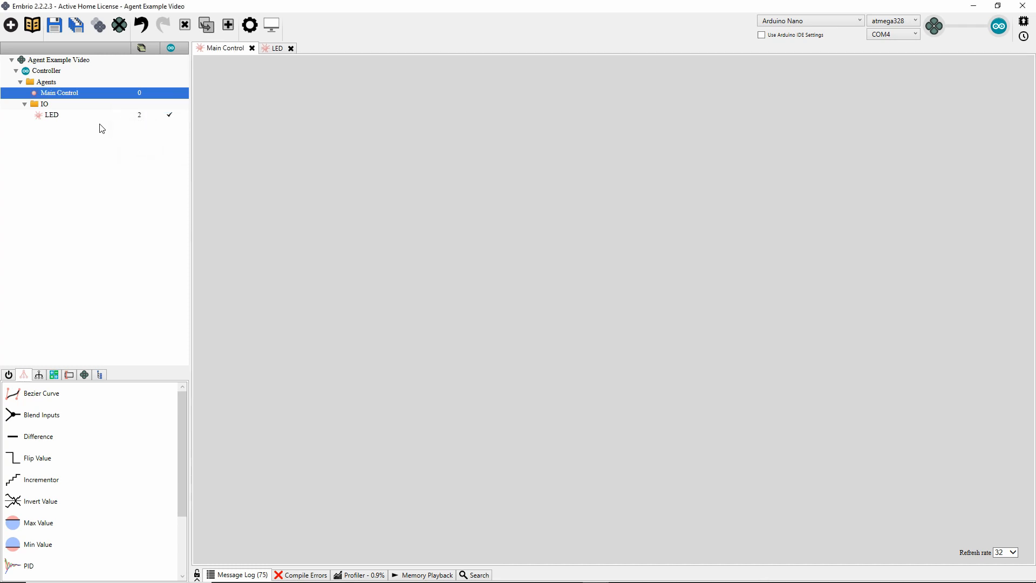
click(51, 115)
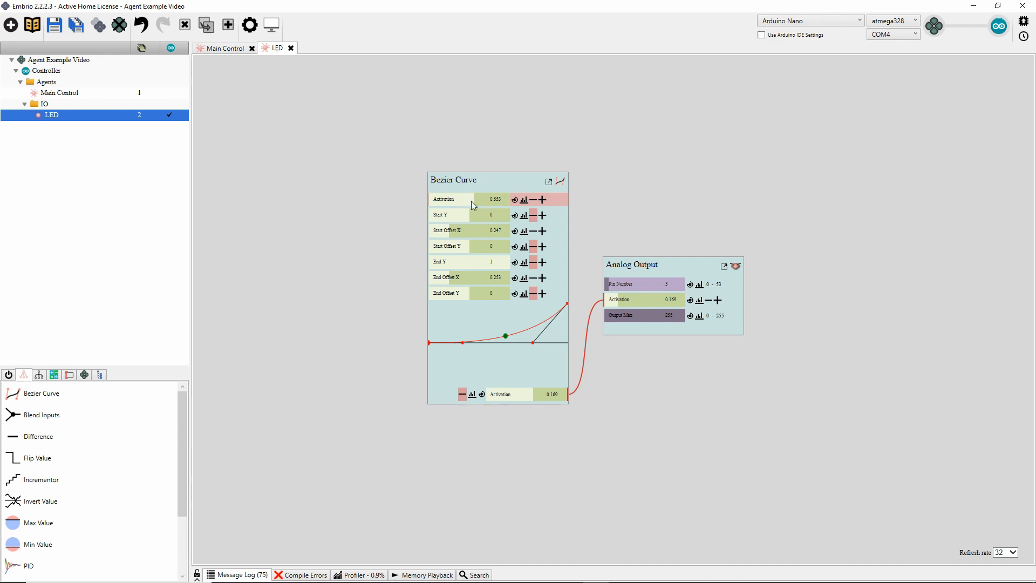
mouse_move(678, 238)
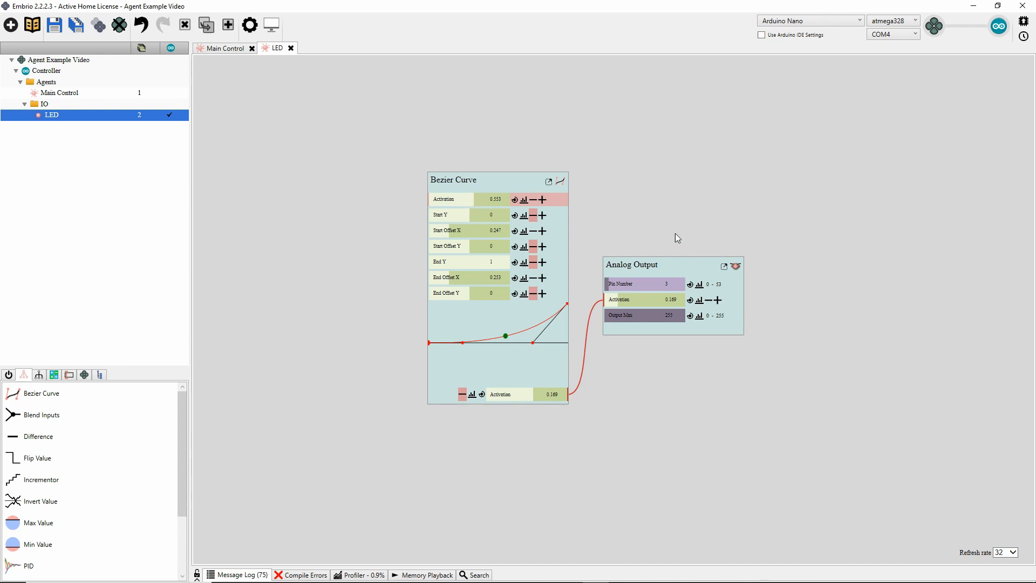
mouse_move(657, 242)
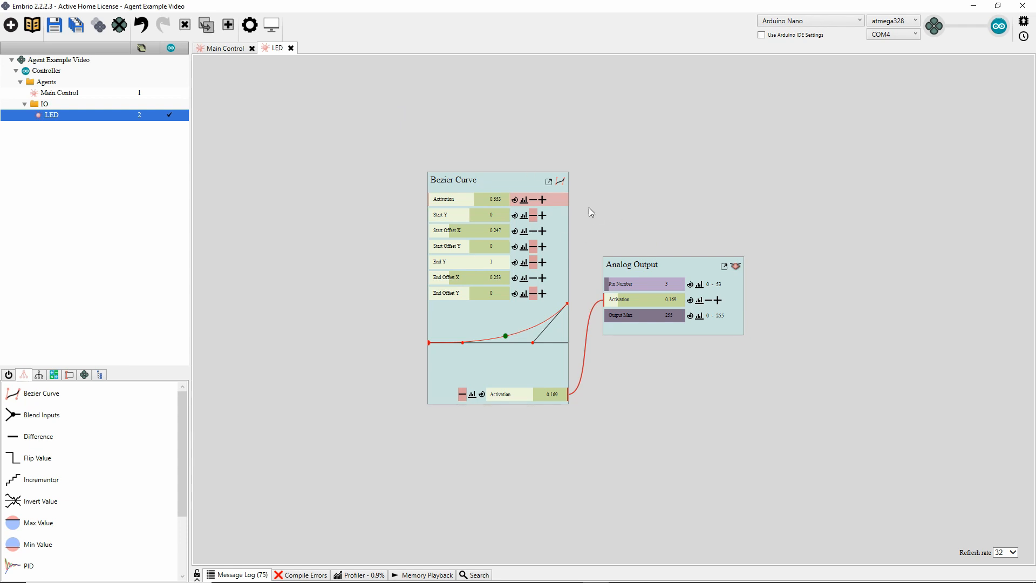
mouse_move(588, 238)
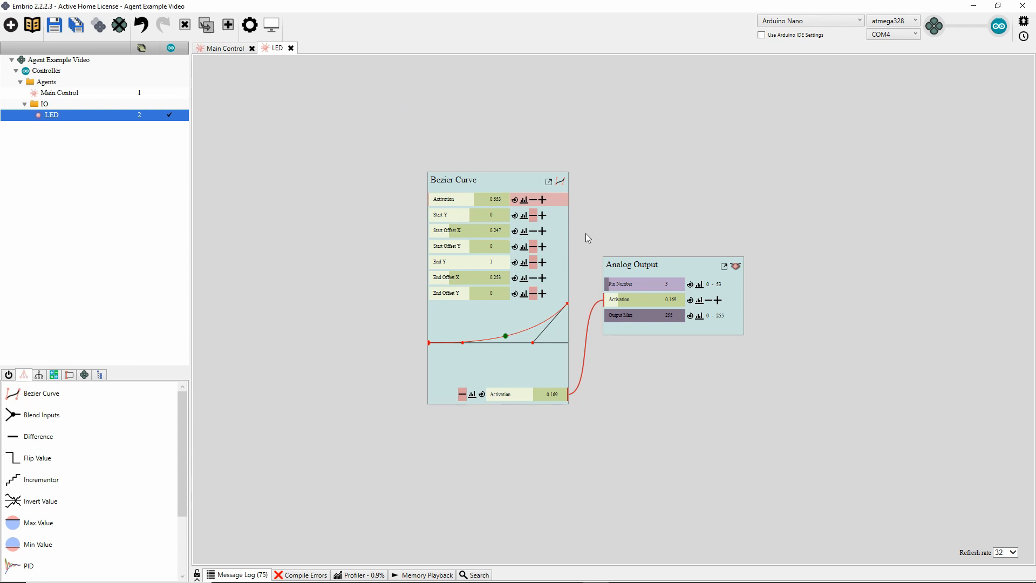
click(225, 48)
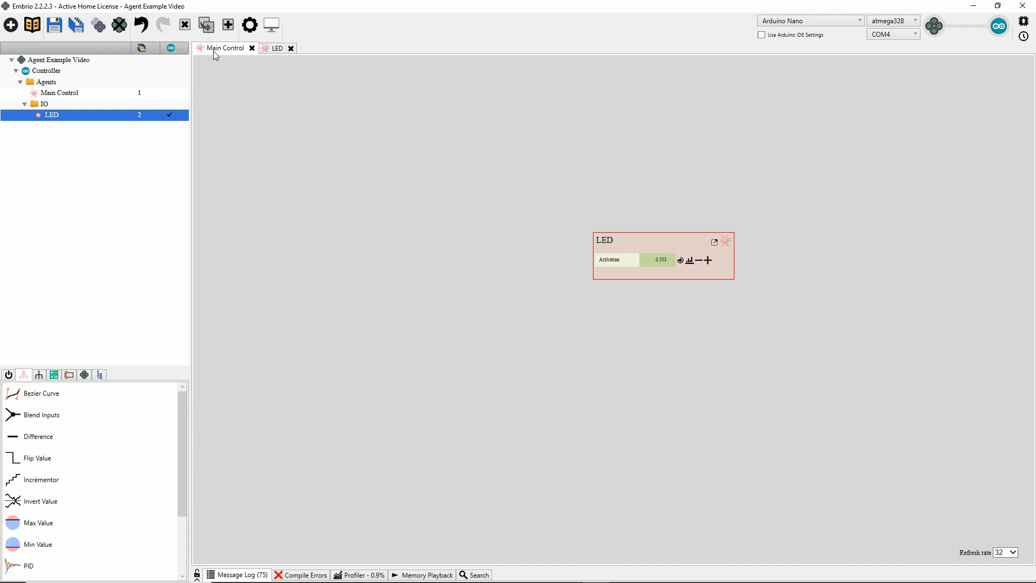
mouse_move(75, 114)
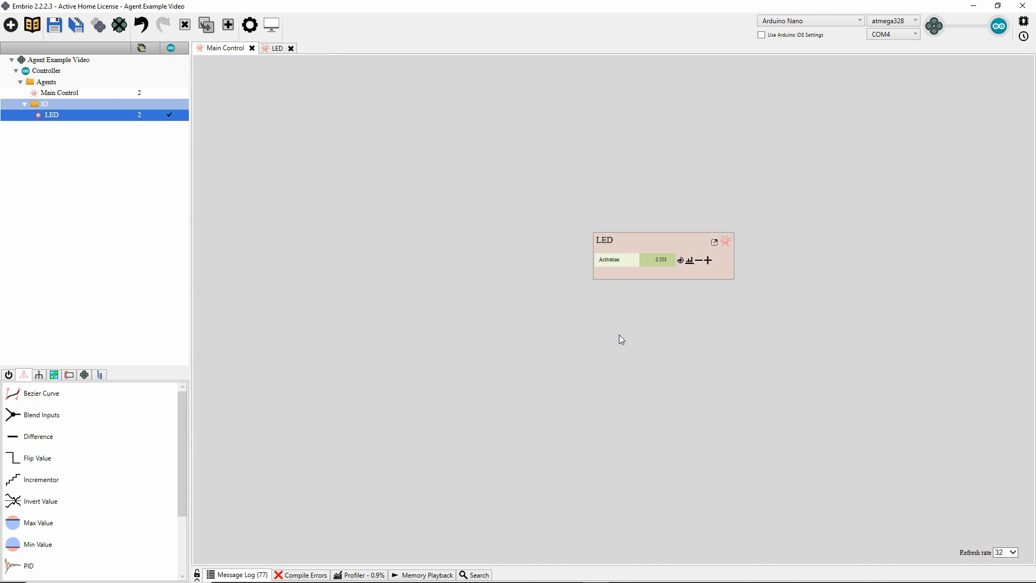
- Create a new agent named Potentiometer in the IO folder
right_click(44, 104)
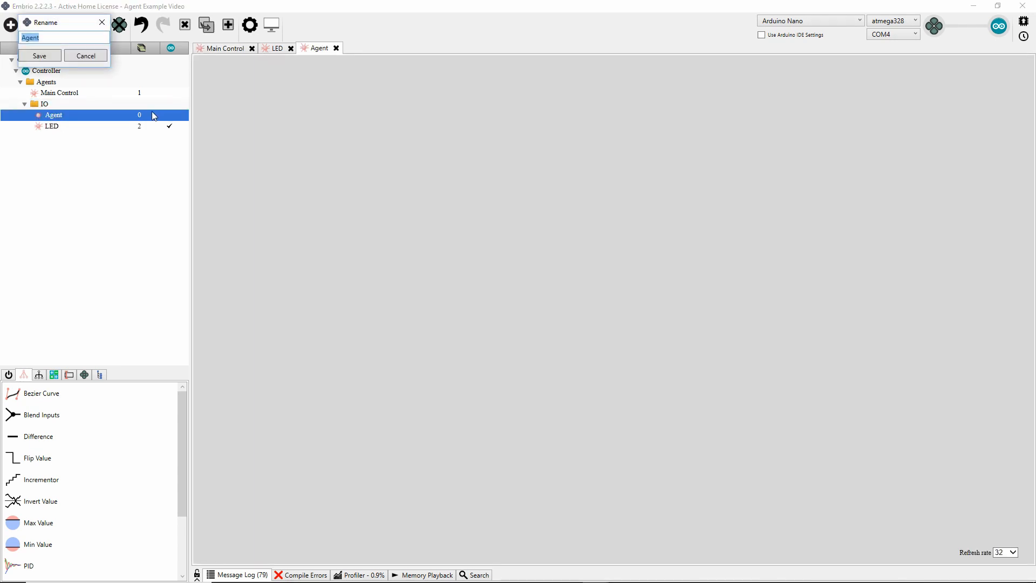
text(Potentiome)
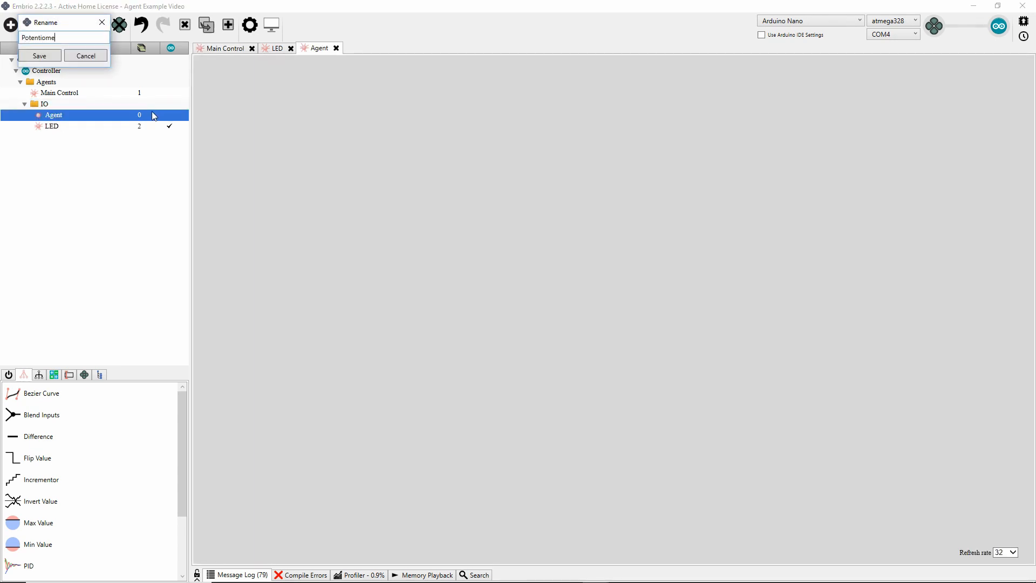
click(39, 55)
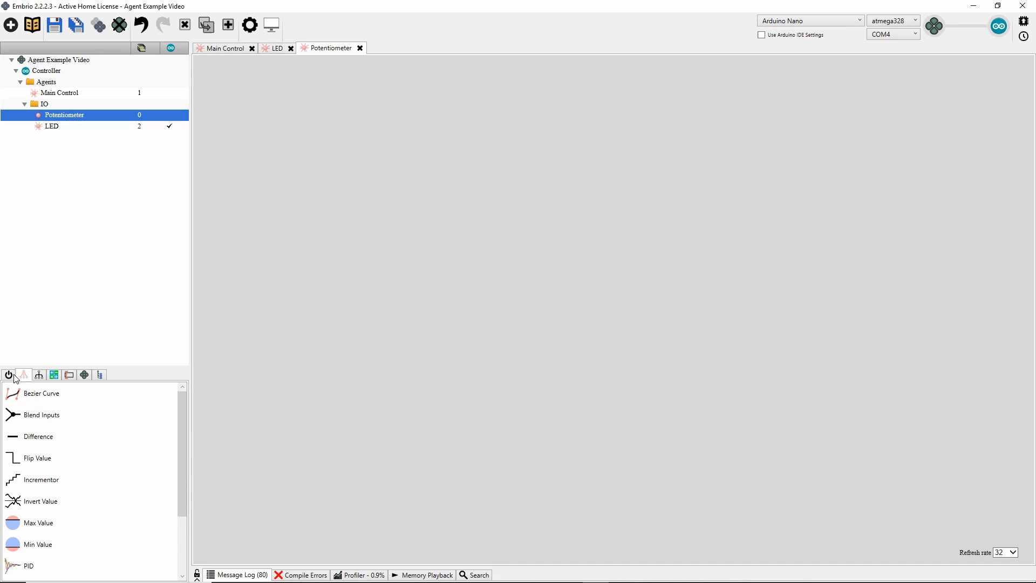
click(9, 375)
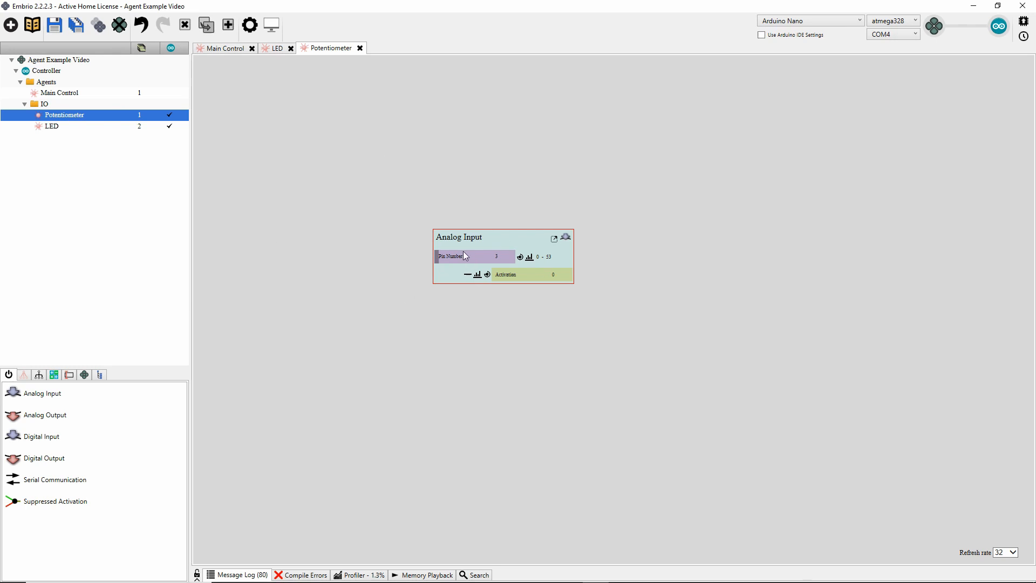
mouse_move(901, 113)
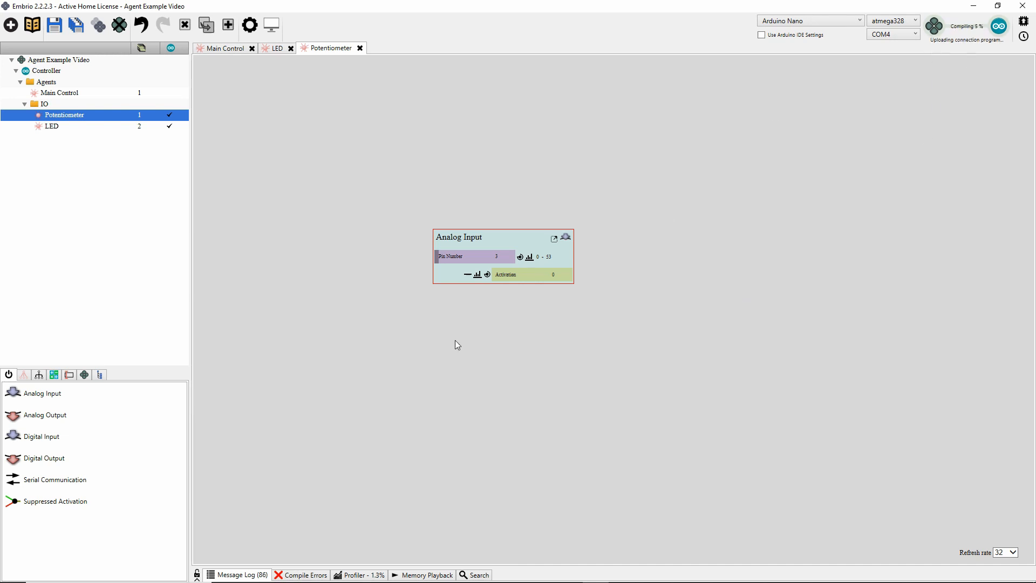
mouse_move(515, 350)
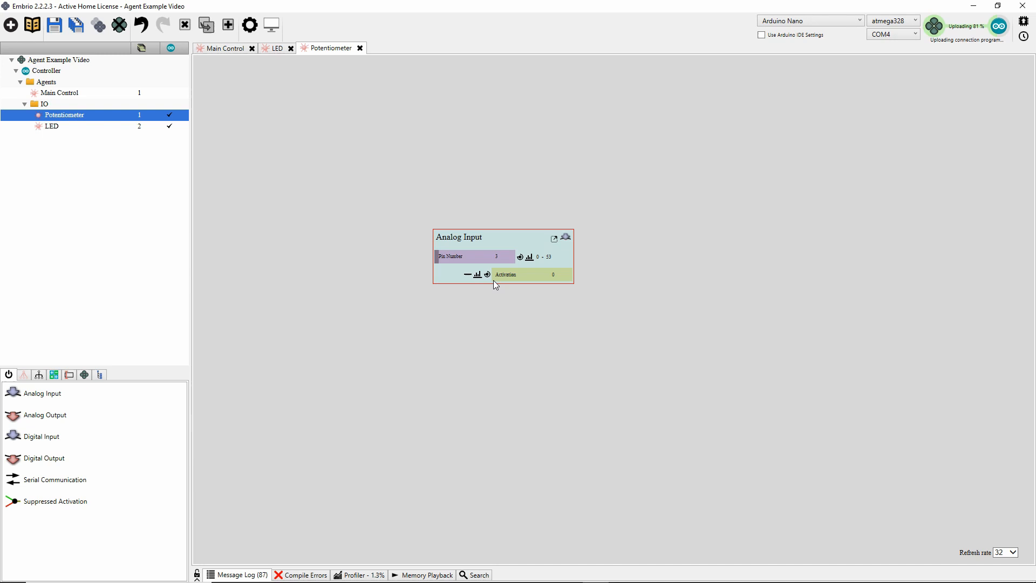
mouse_move(488, 274)
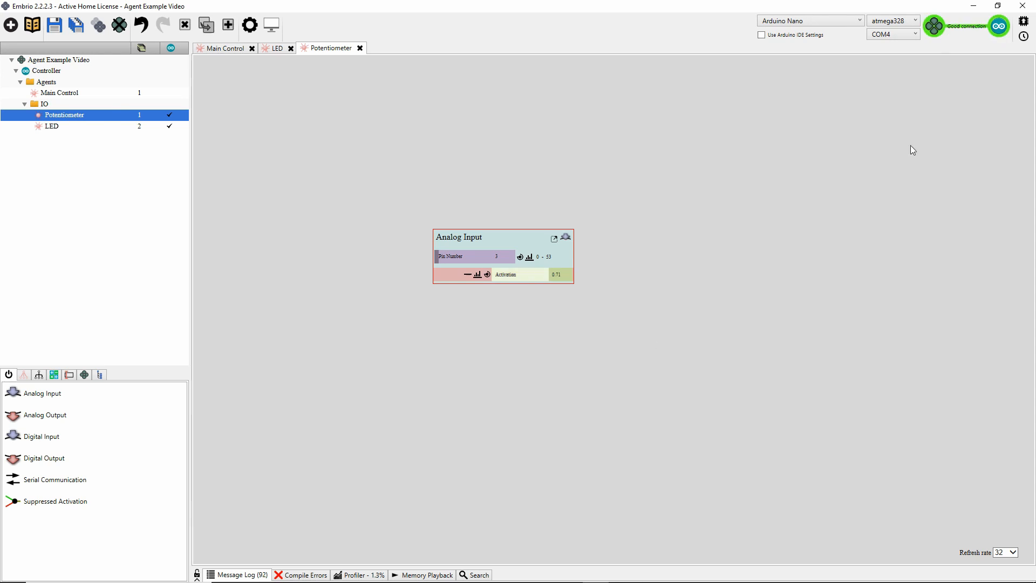
mouse_move(548, 233)
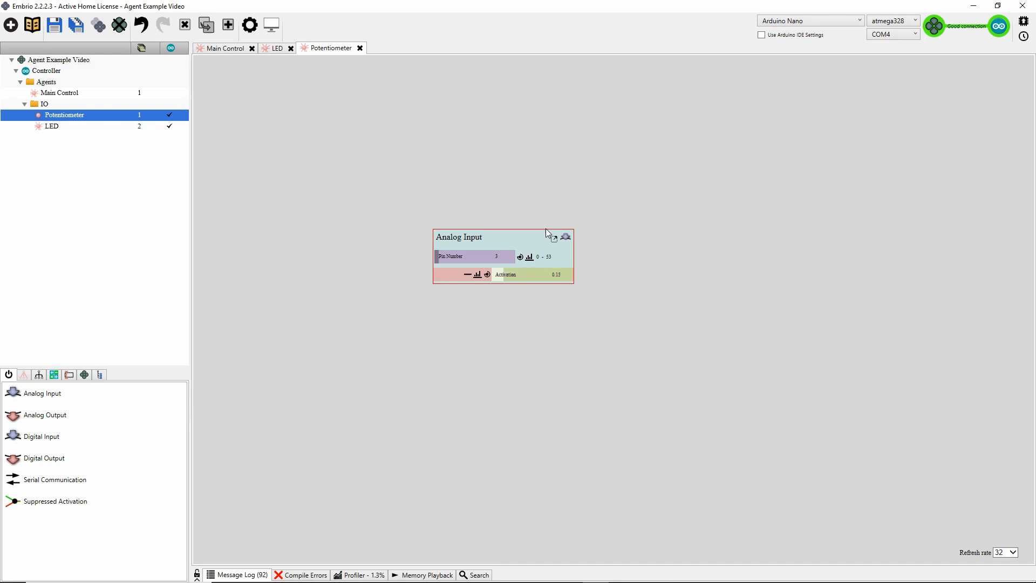
- Add an Analog Input to Potentiometer and upload to the Nano for live readings
right_click(46, 81)
text(LED States)
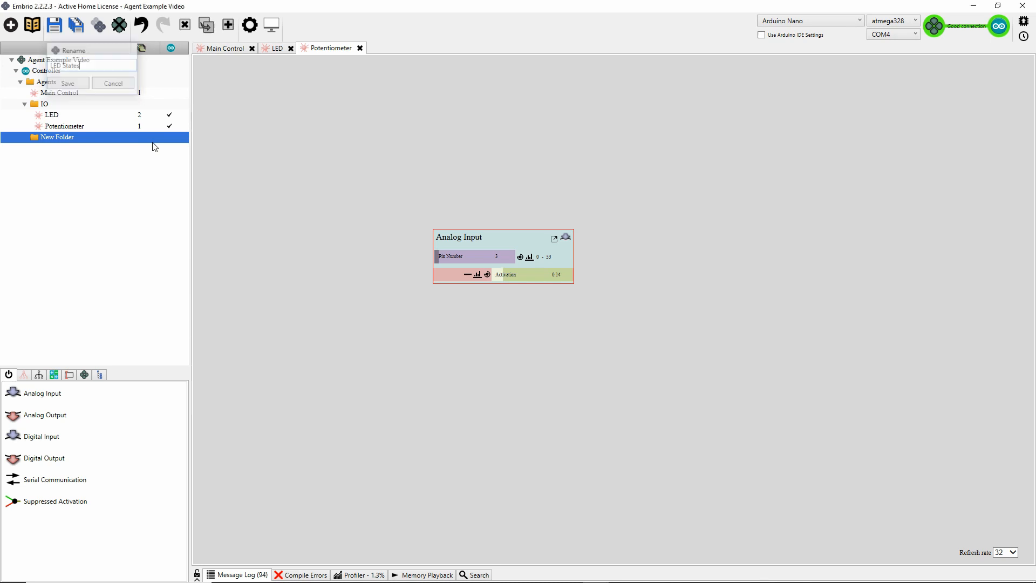
- Name the folder LED States and create an agent LED Blink inside it
click(67, 83)
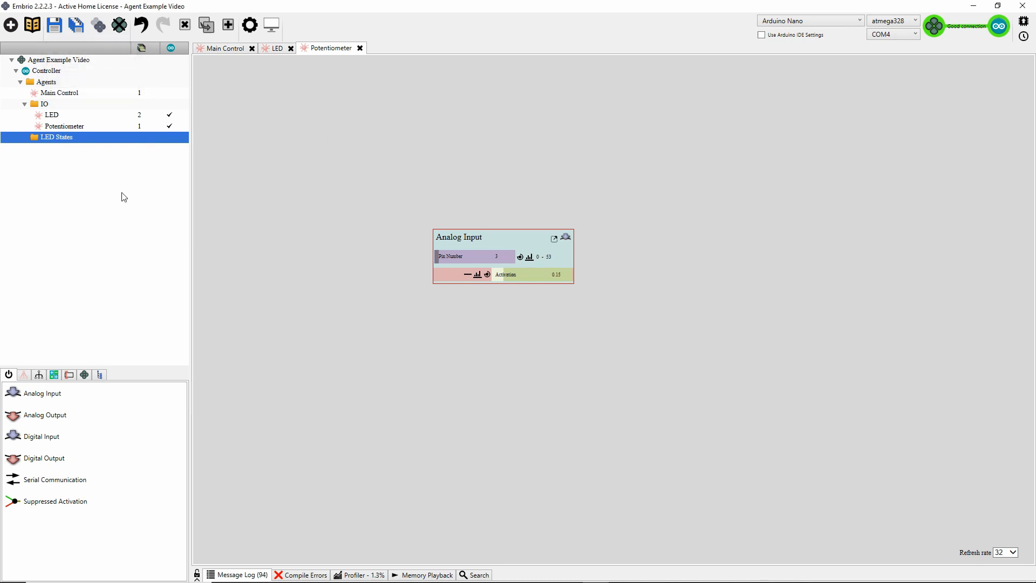
right_click(55, 138)
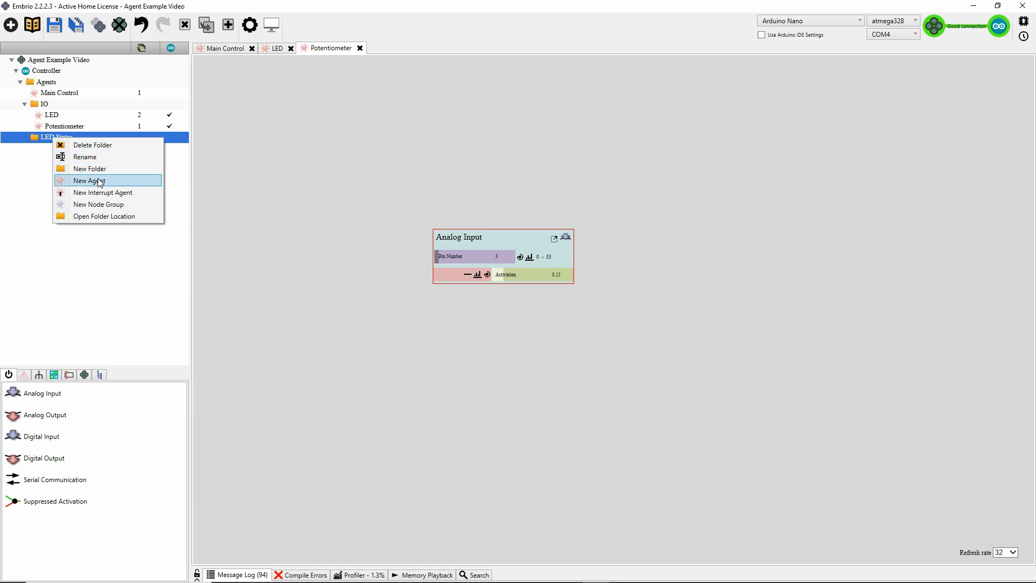
click(86, 181)
text(LED Blink)
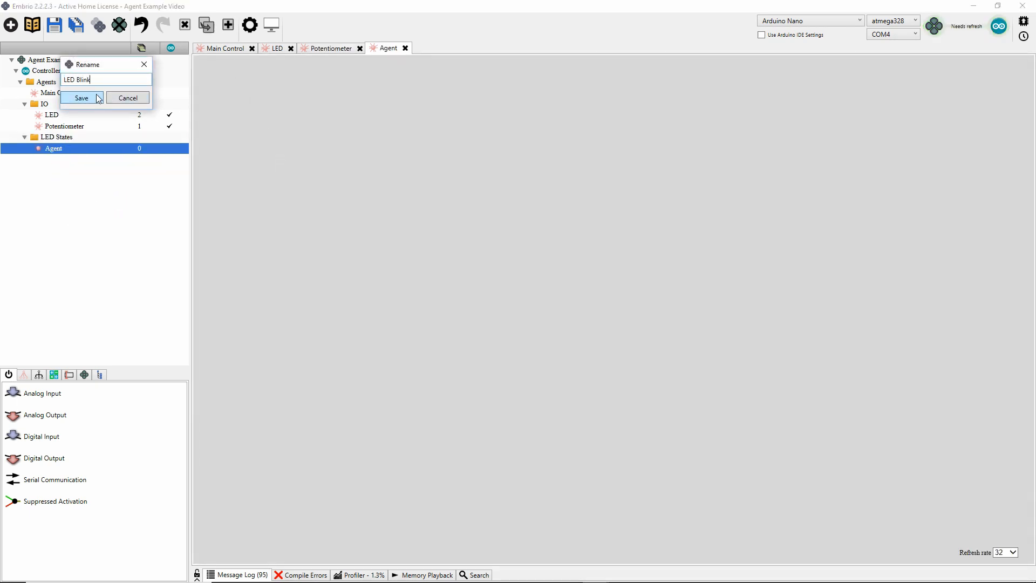
click(81, 98)
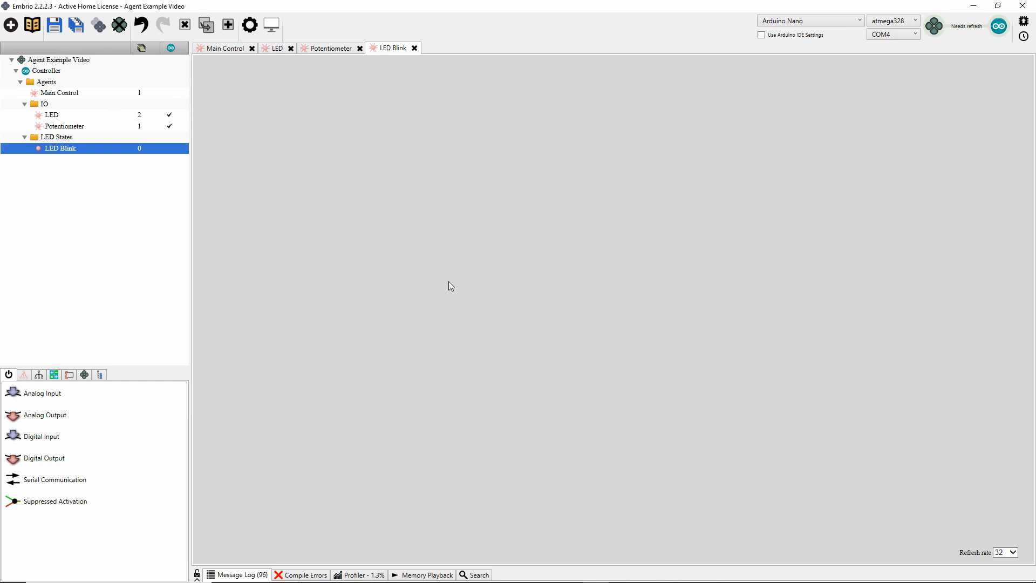
mouse_move(482, 272)
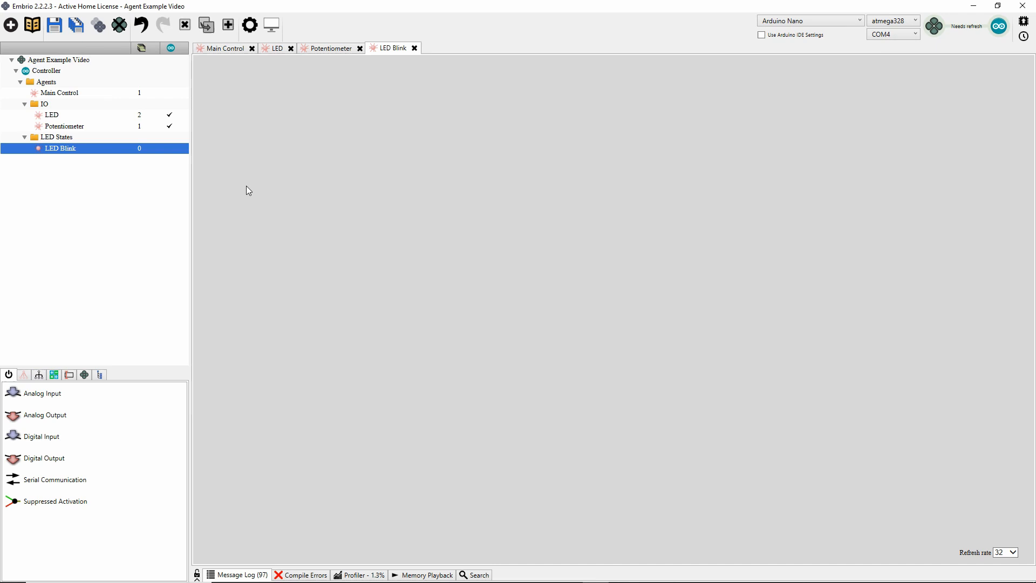
click(51, 115)
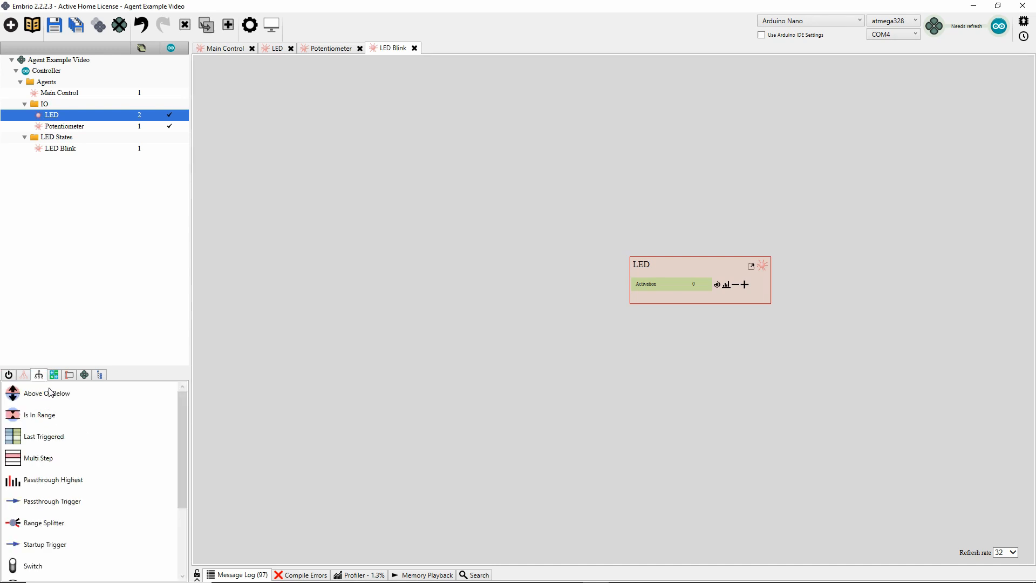
- Lay out Timer, Switch and LED nodes on the LED Blink canvas, unconnected
scroll(down, 3)
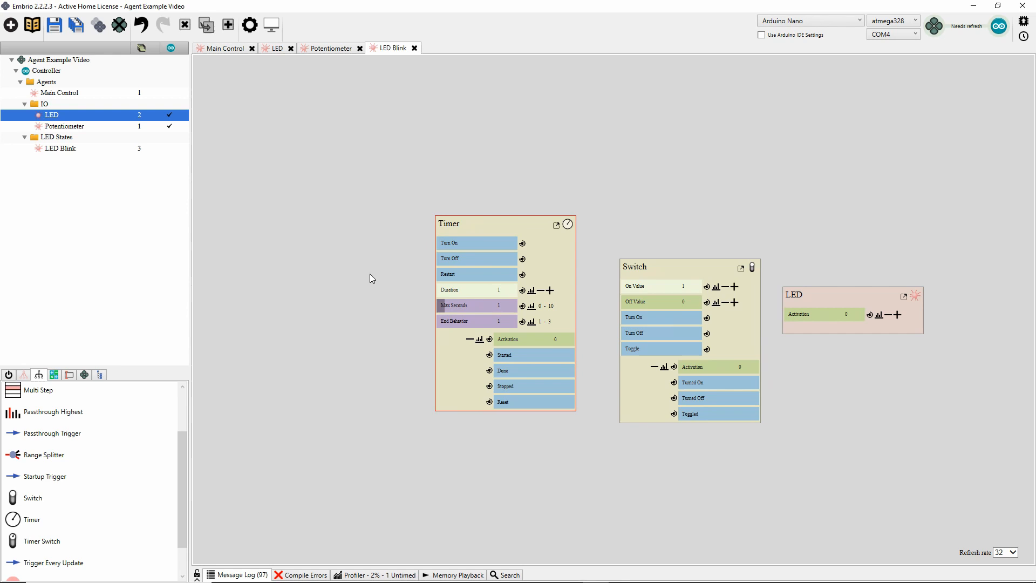
mouse_move(529, 380)
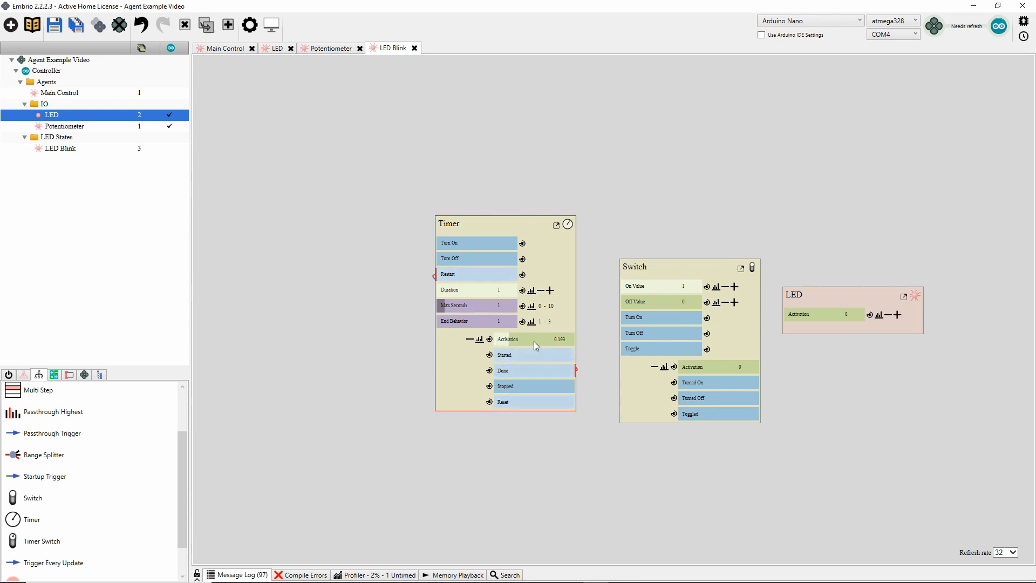
mouse_move(62, 467)
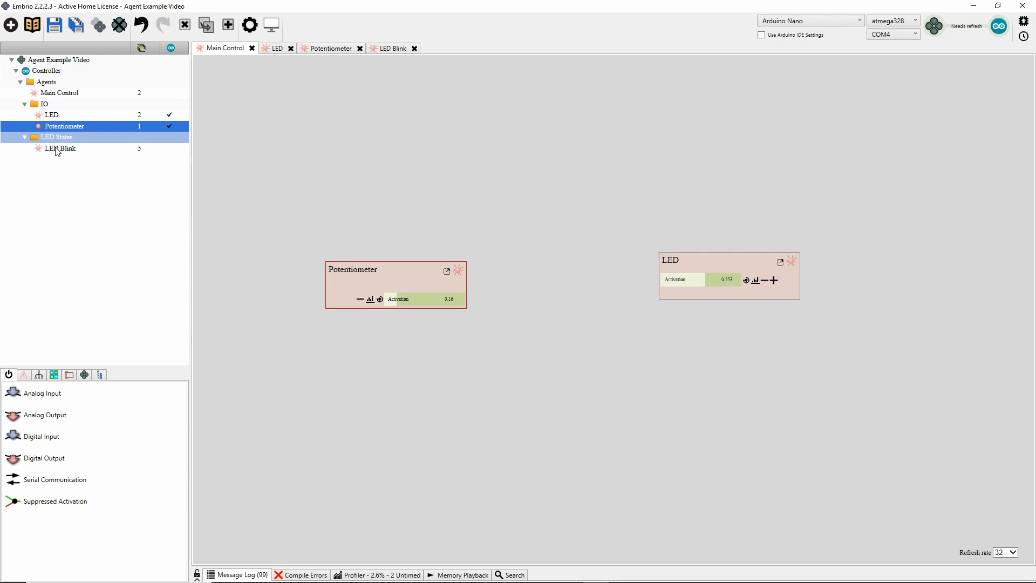
- Place an LED Blink node on the Main Control canvas beside the Potentiometer
click(61, 148)
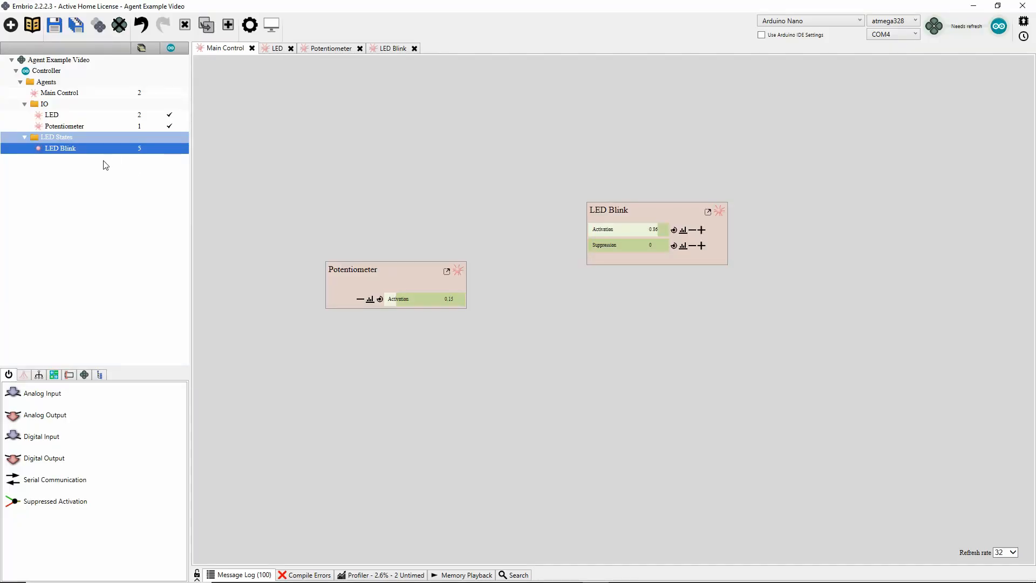
- Add a new agent named LED Fade to the LED States folder
right_click(56, 137)
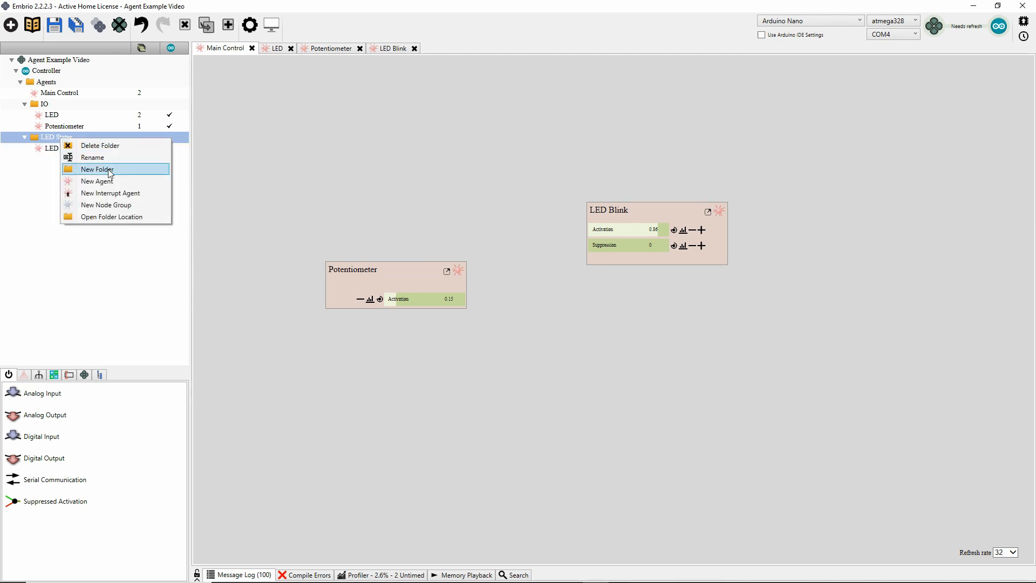
click(97, 182)
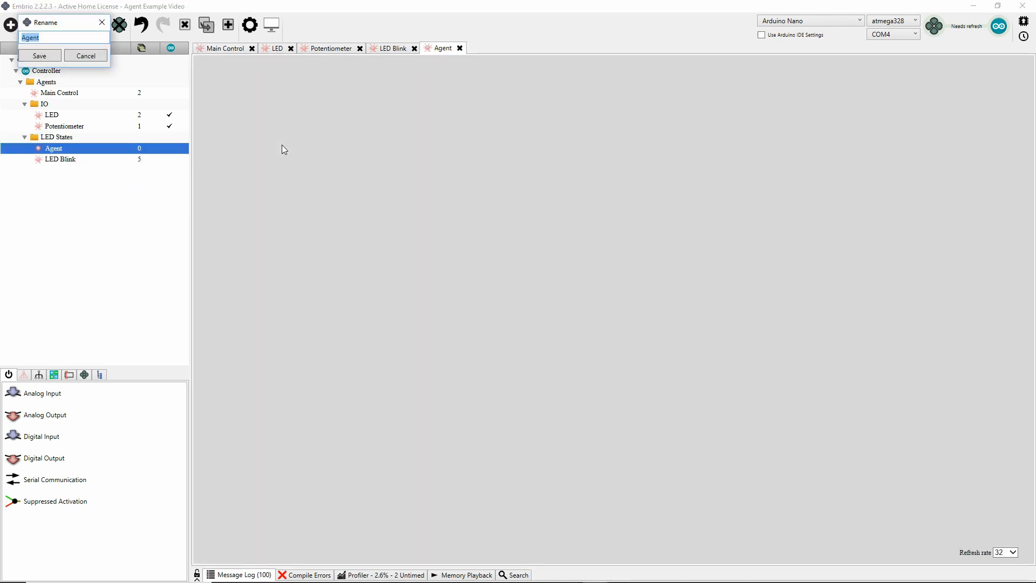
click(39, 55)
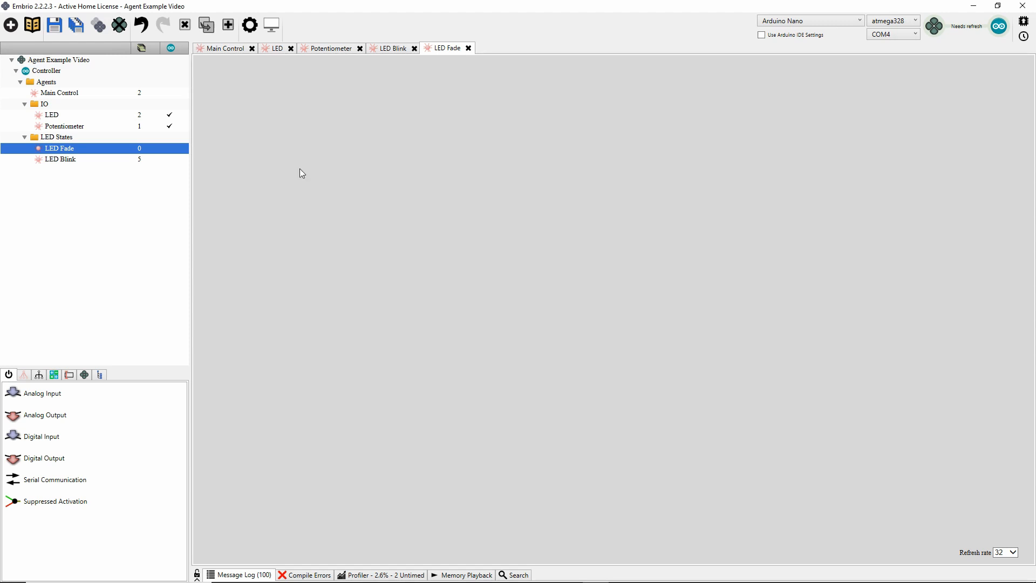
- Populate LED Fade with a Suppressed Activation node and an LED node
click(52, 115)
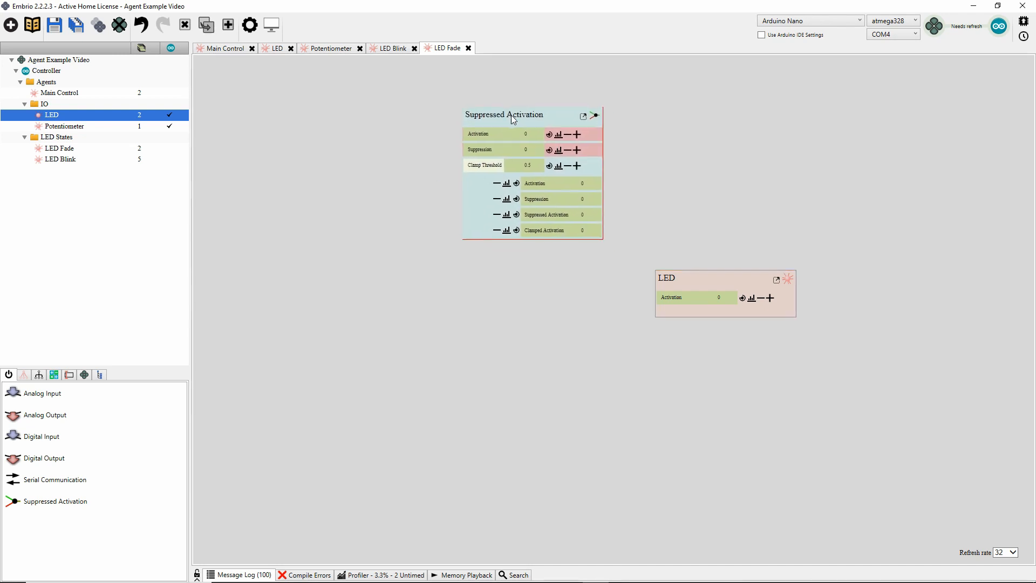
scroll(down, 3)
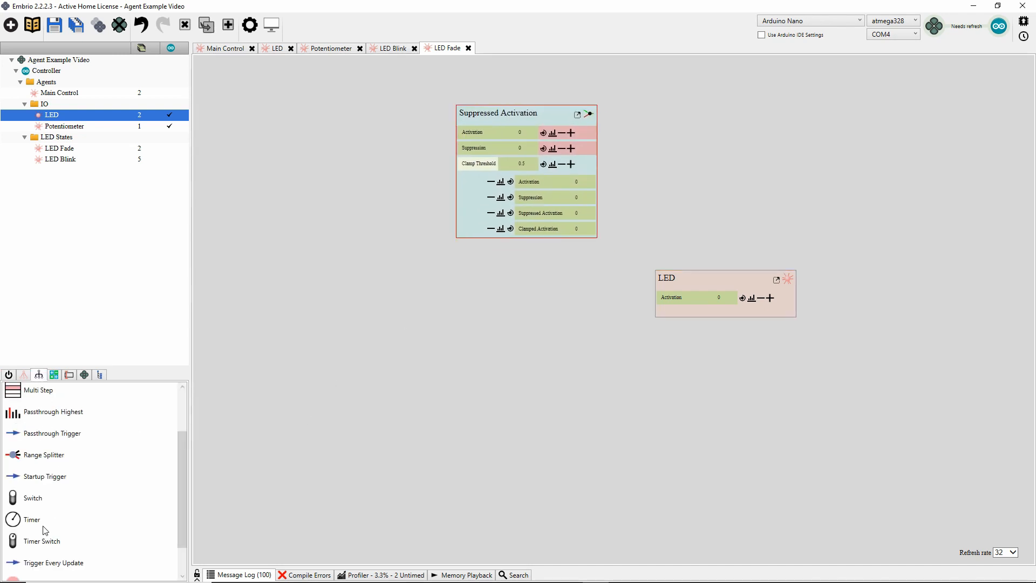
mouse_move(396, 317)
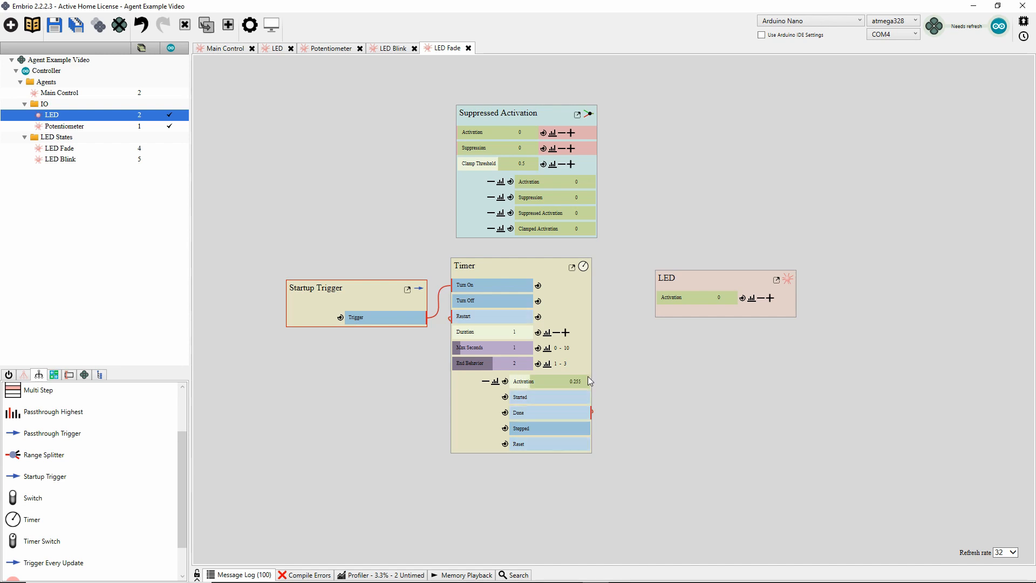
mouse_move(449, 323)
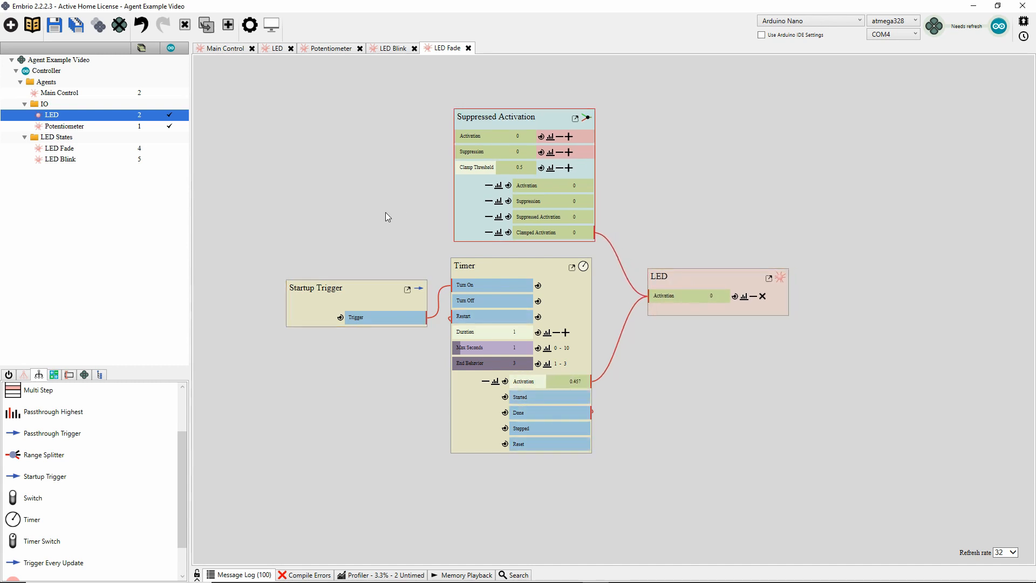
mouse_move(301, 174)
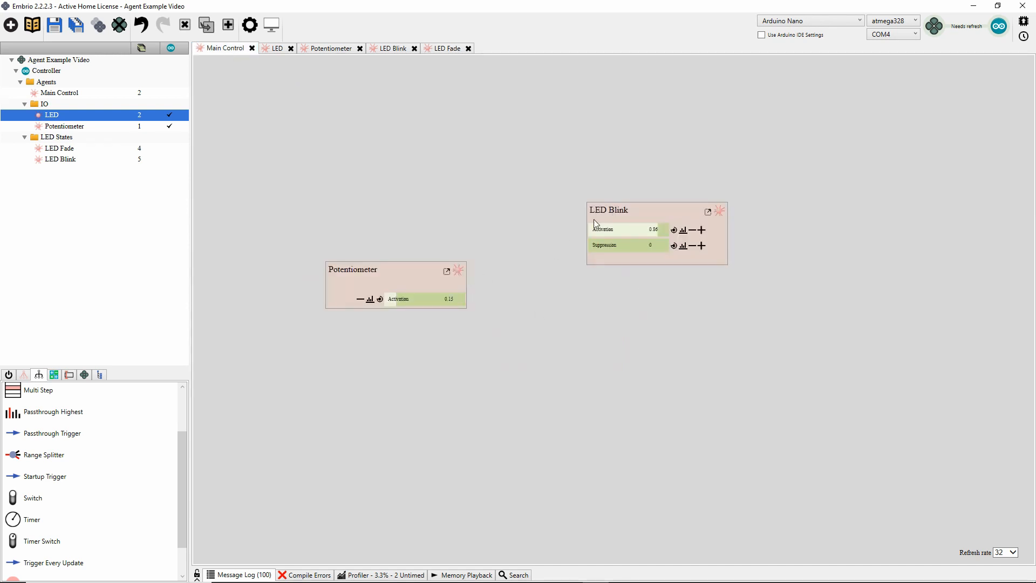
- Add LED Fade beside LED Blink and route Potentiometer through Above Or Below into both
drag(608, 210, 691, 220)
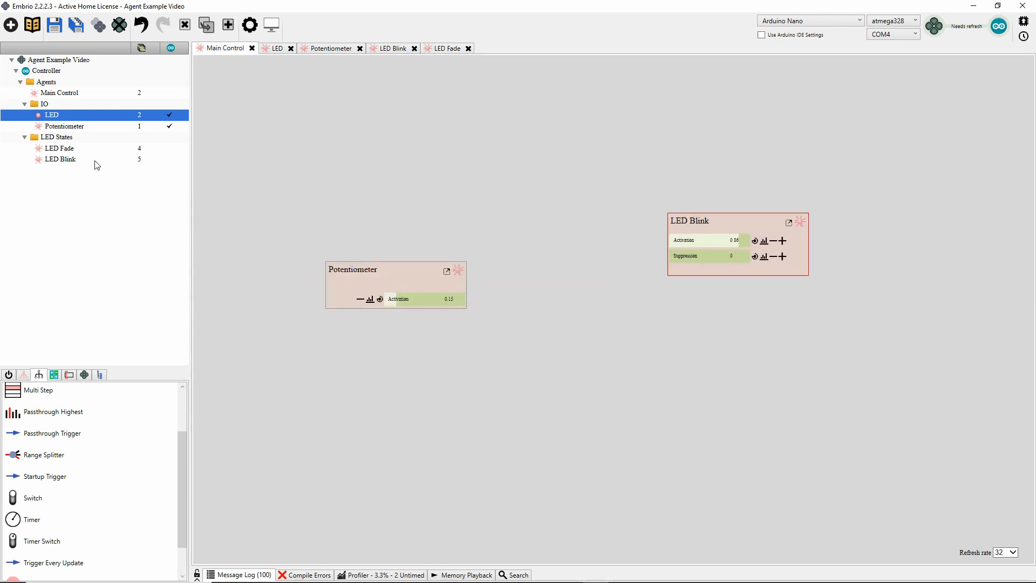
click(60, 148)
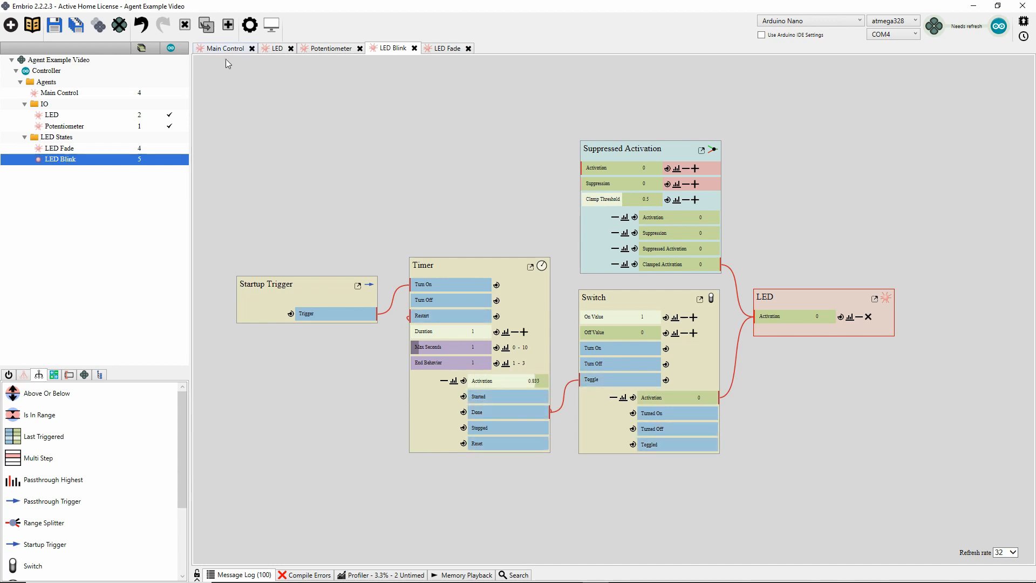
click(225, 48)
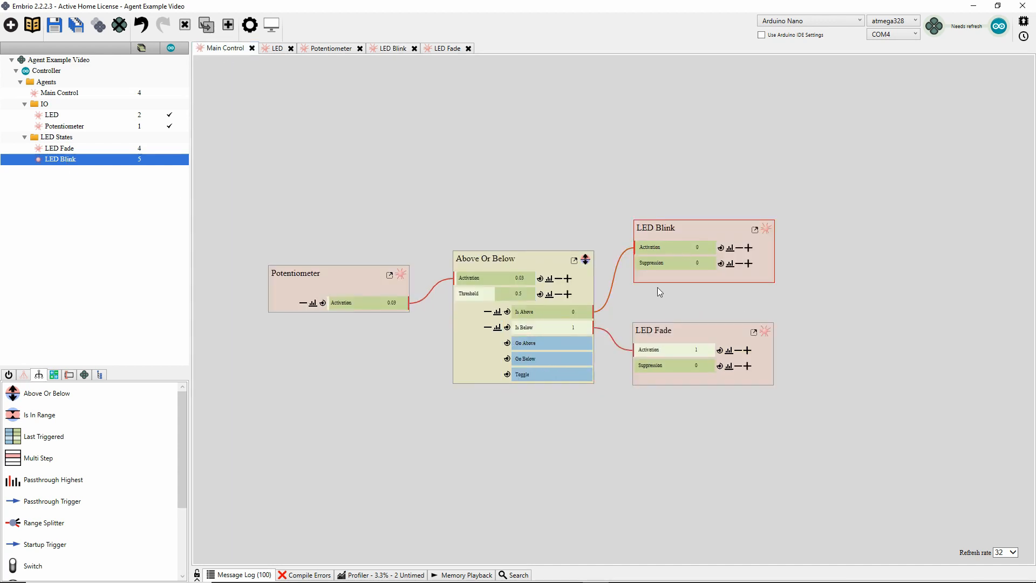
mouse_move(683, 416)
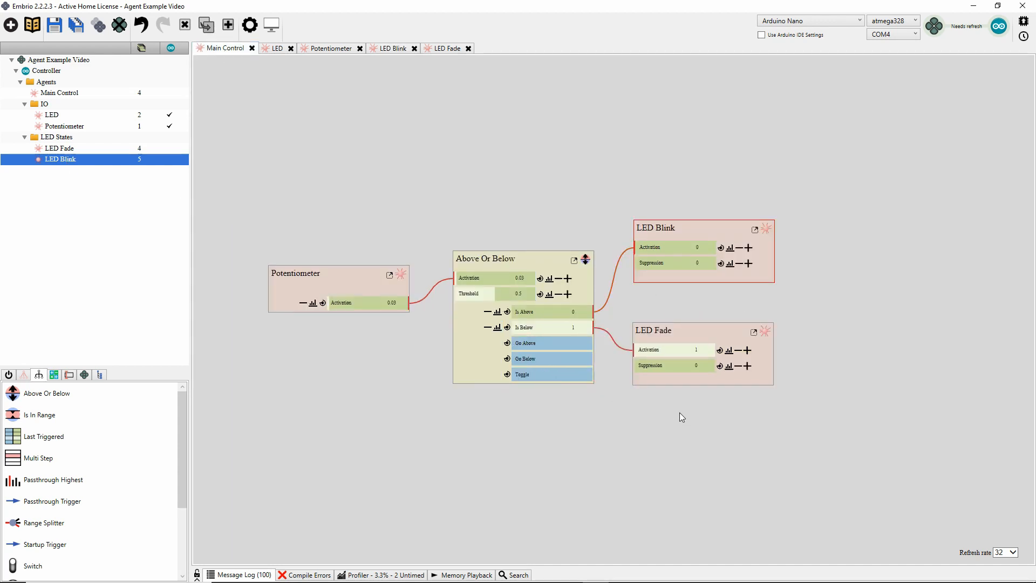
mouse_move(590, 430)
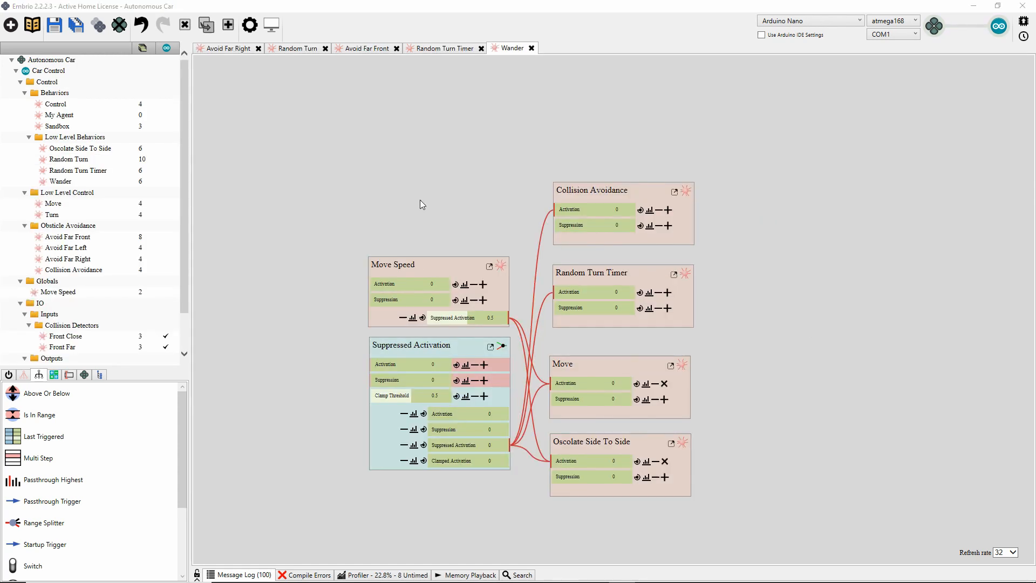
mouse_move(175, 184)
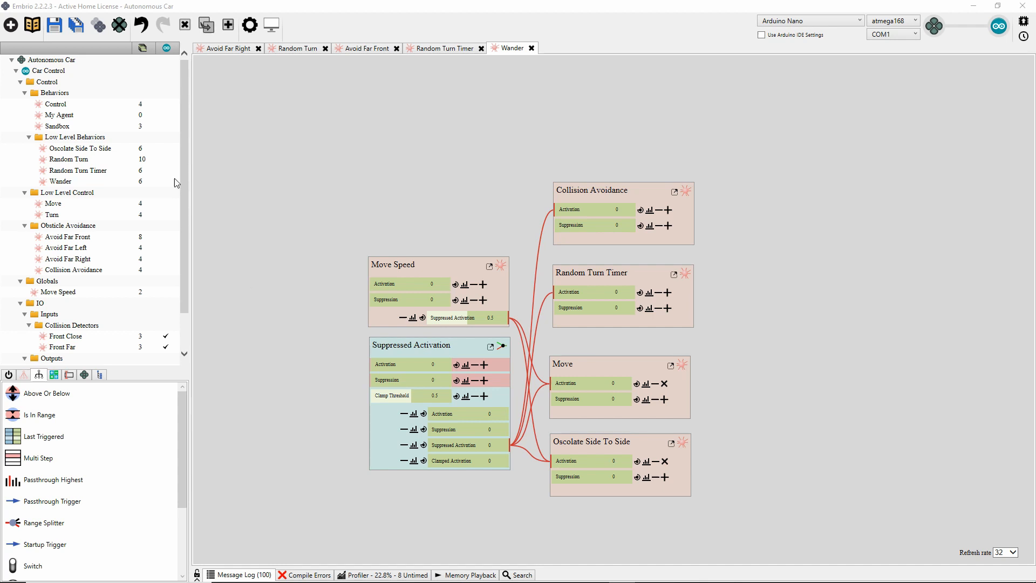
mouse_move(187, 168)
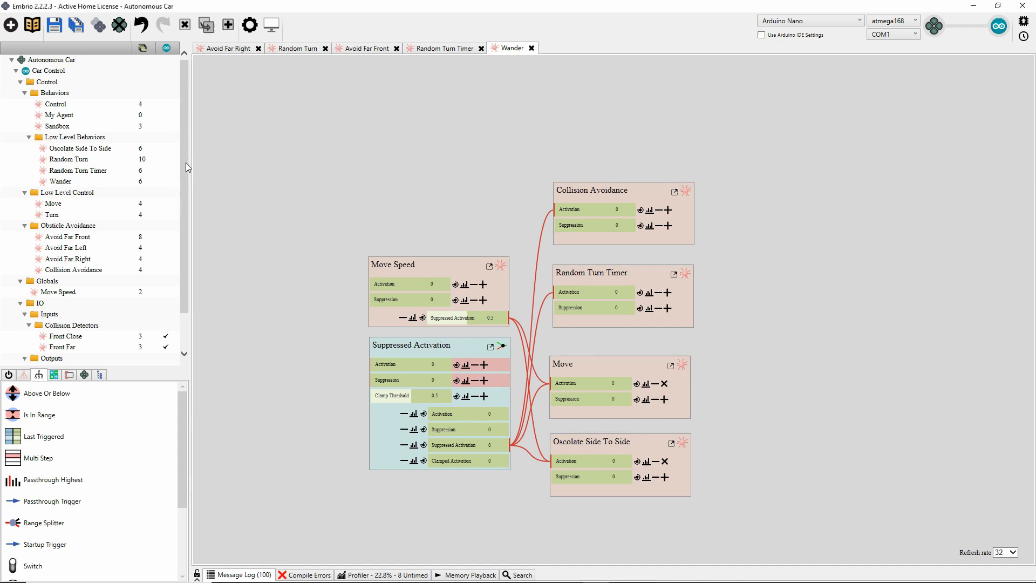
- Browse the Autonomous Car agents, ending on Random Turn Timer's Switch–Random Number–Timer network
scroll(down, 3)
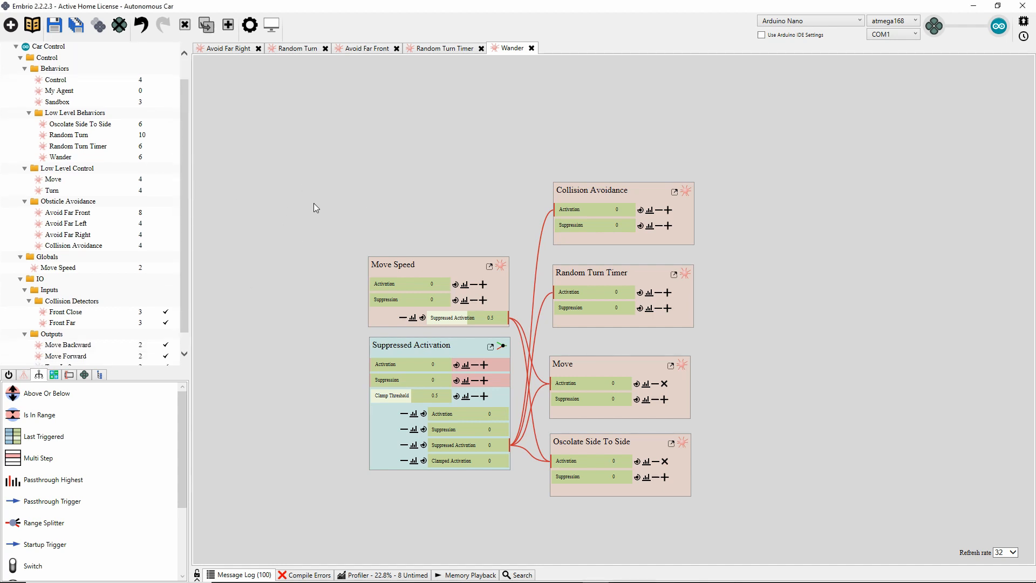
mouse_move(306, 207)
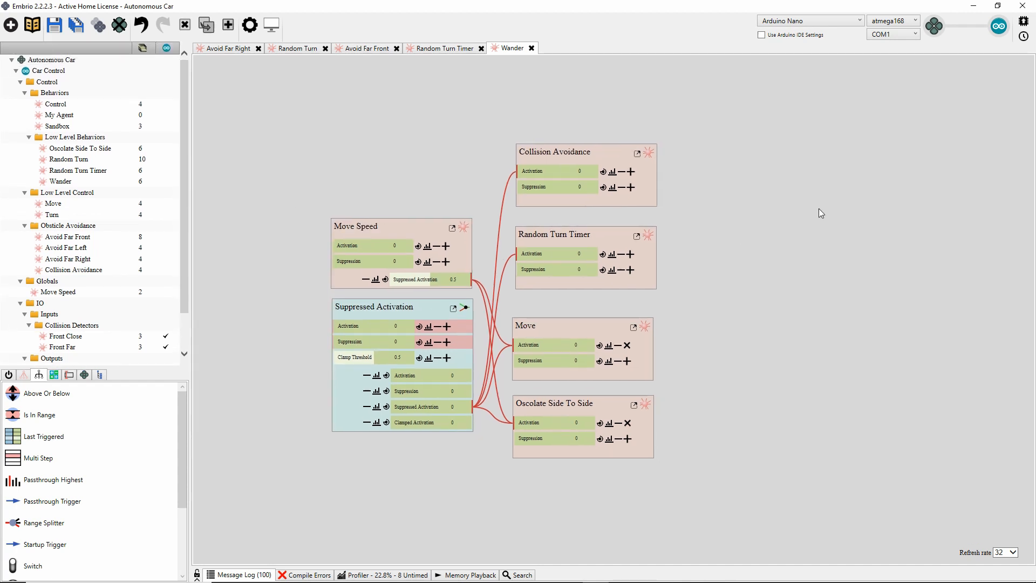
scroll(down, 3)
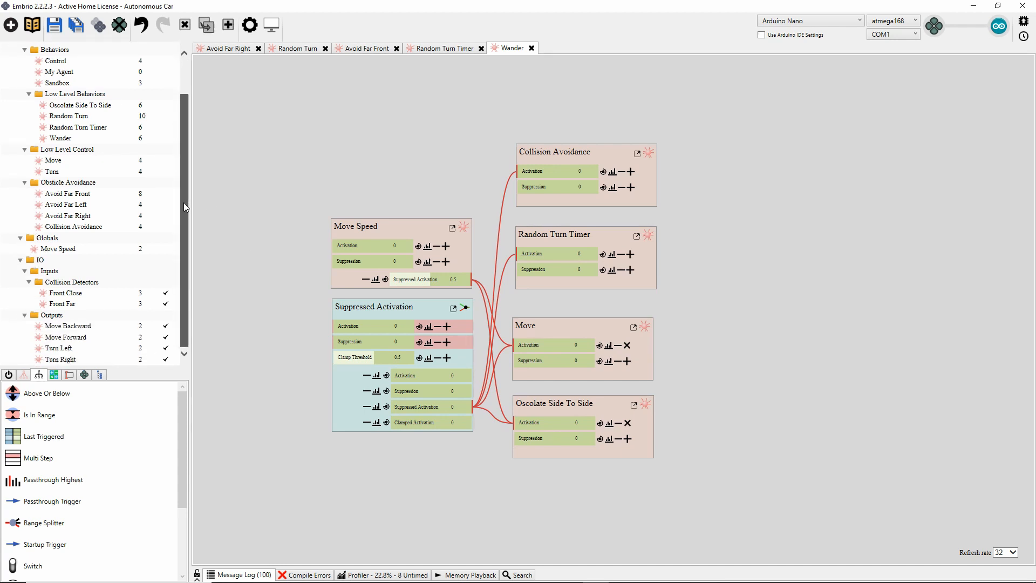
click(298, 47)
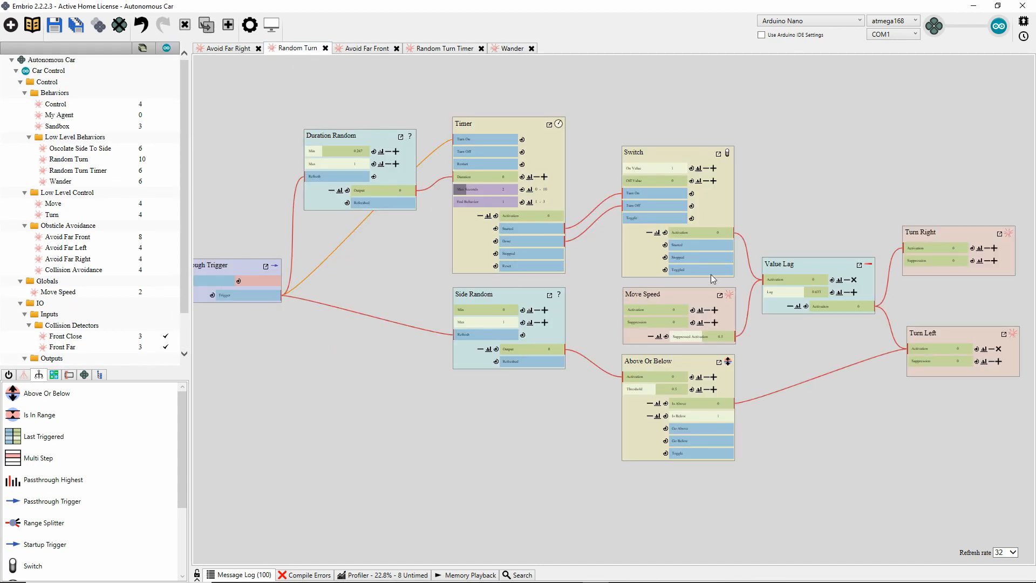
click(368, 49)
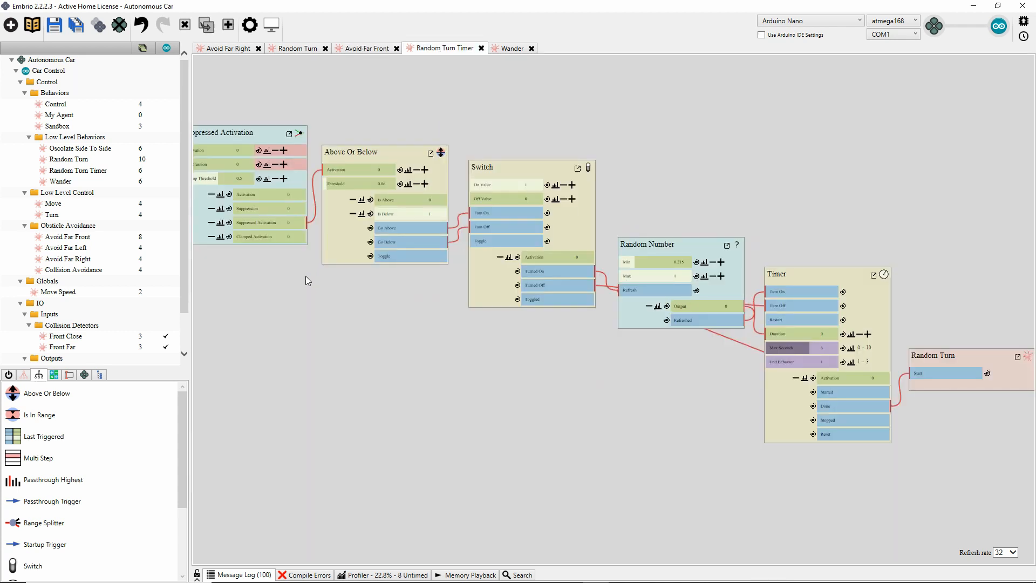
mouse_move(363, 365)
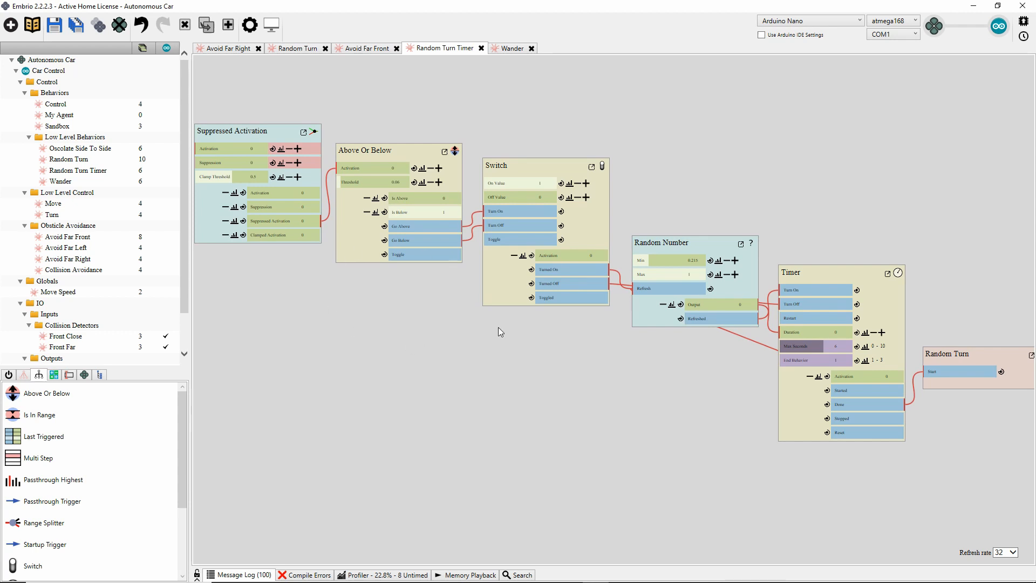
mouse_move(352, 386)
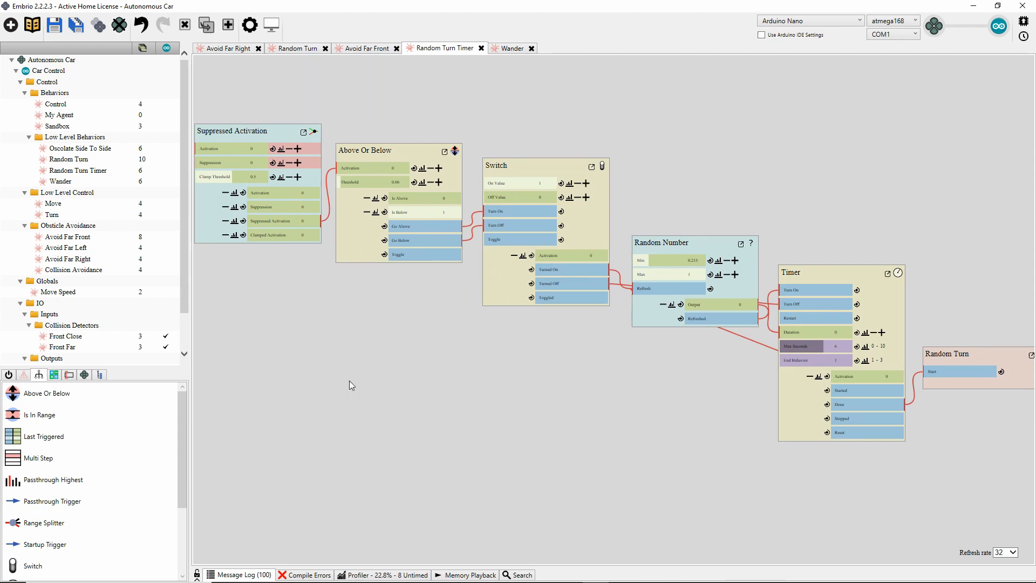